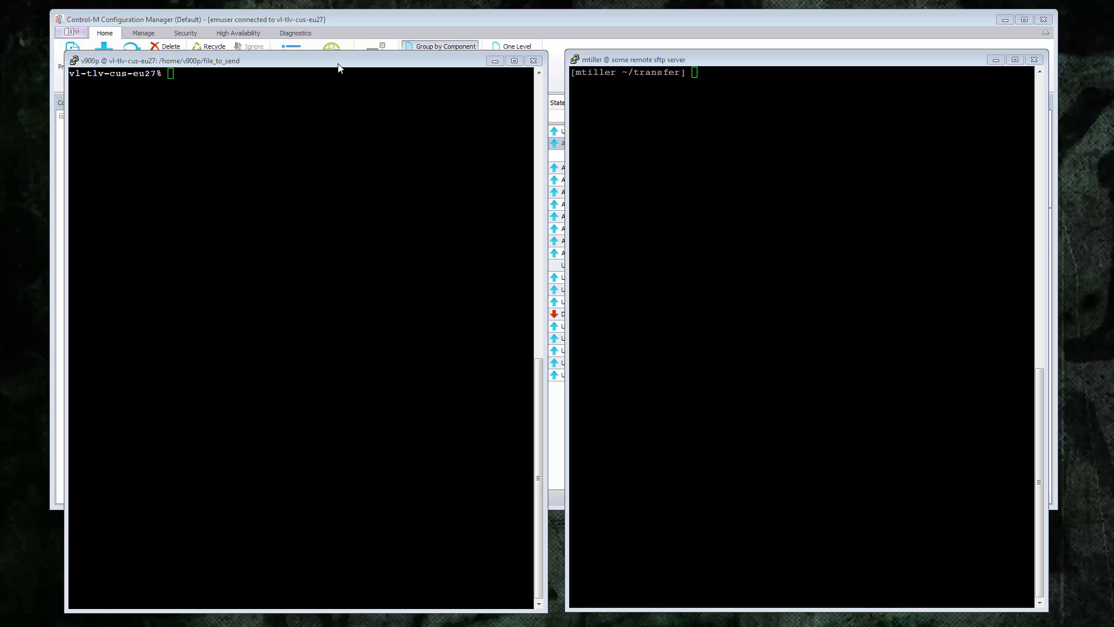
List the local folder and show secret.txt, then display the remote painting.txt
click(298, 60)
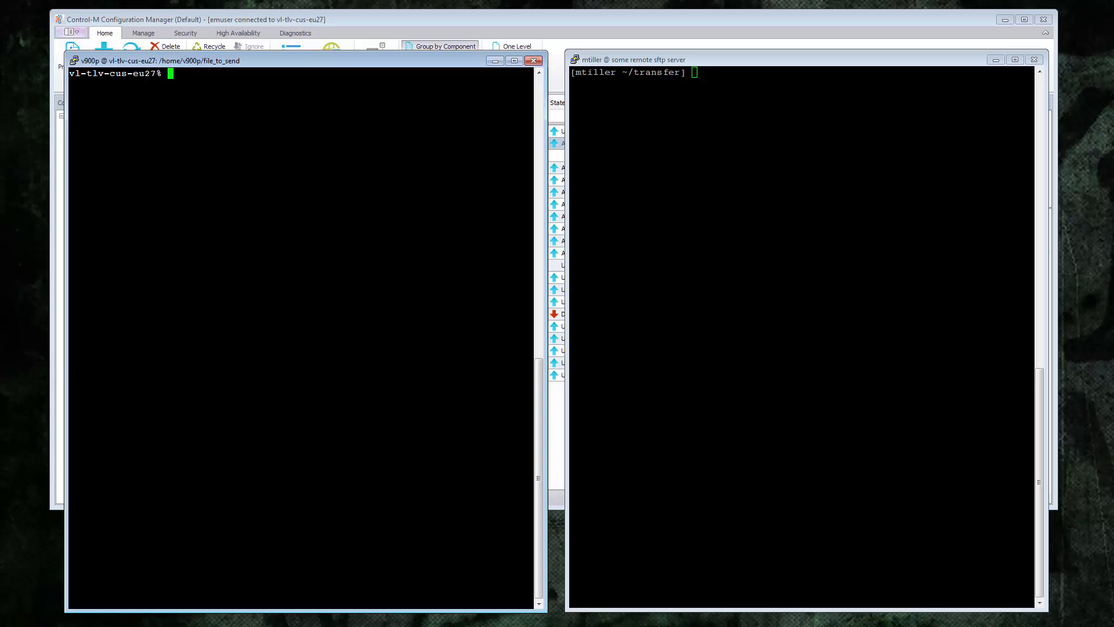
text(ls)
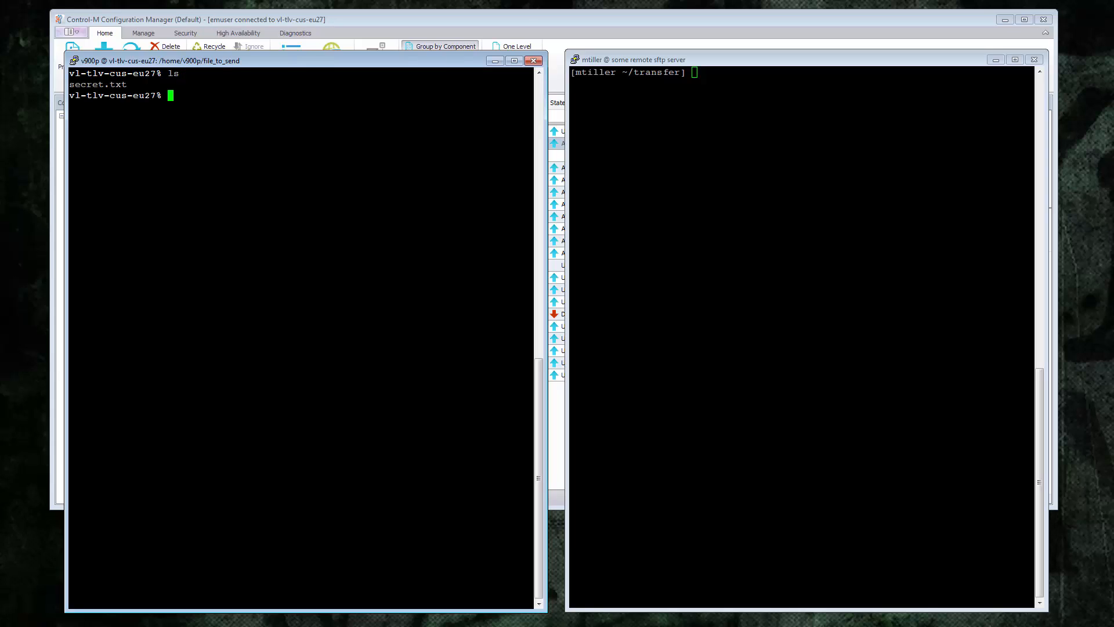
text(cat secret.txt)
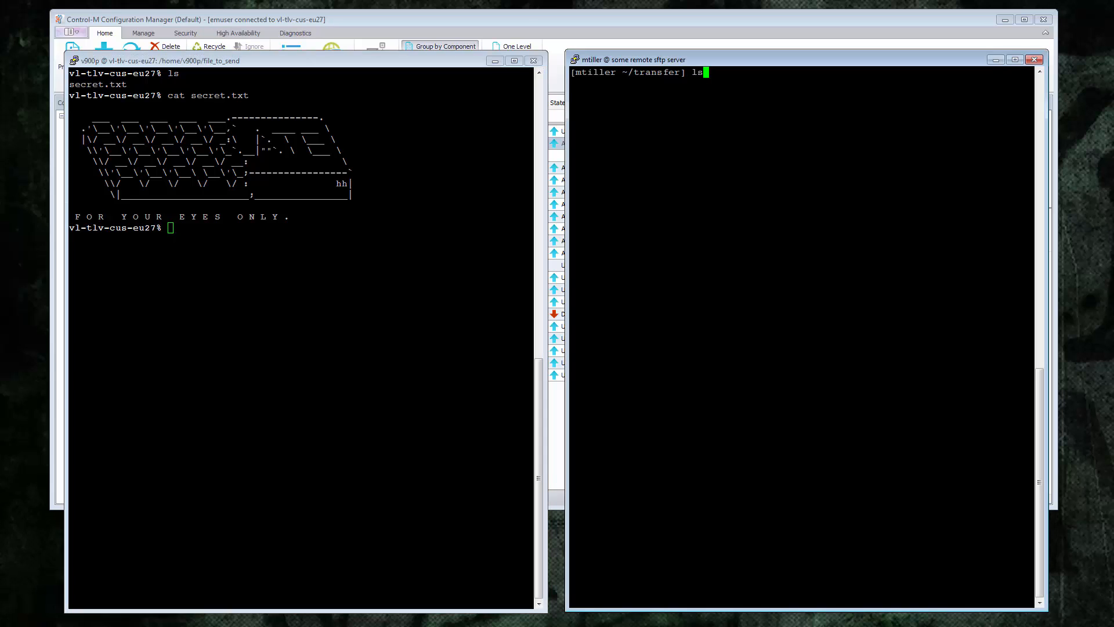
text(cat painting.txt)
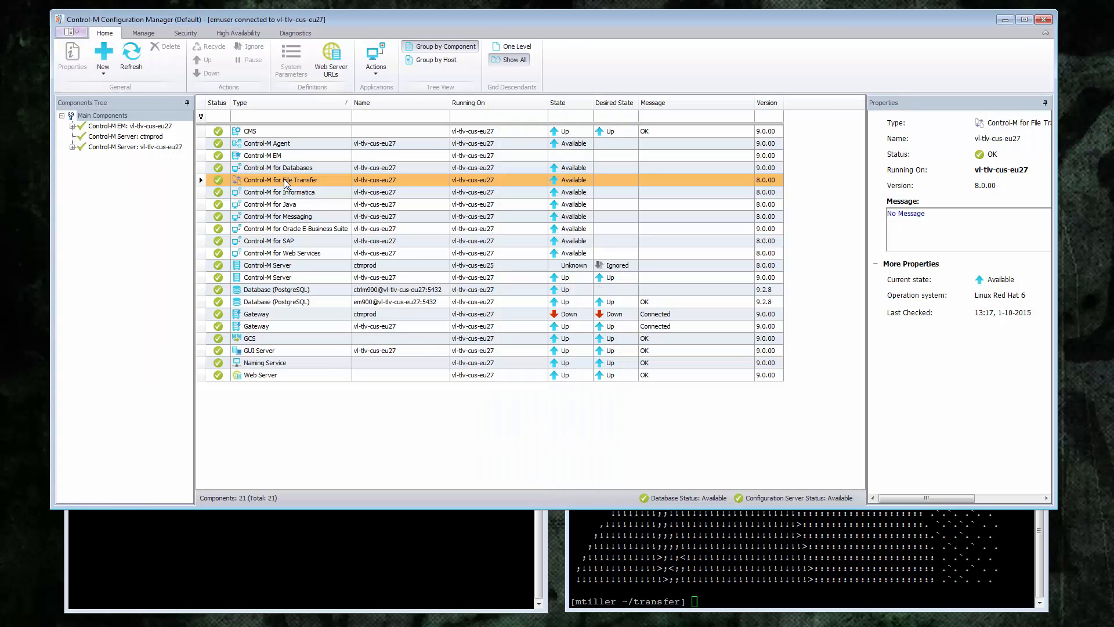
Add PGP template v900_pgp with /usr/bin/gpg, its passphrase and recipient, and confirm it
right_click(279, 179)
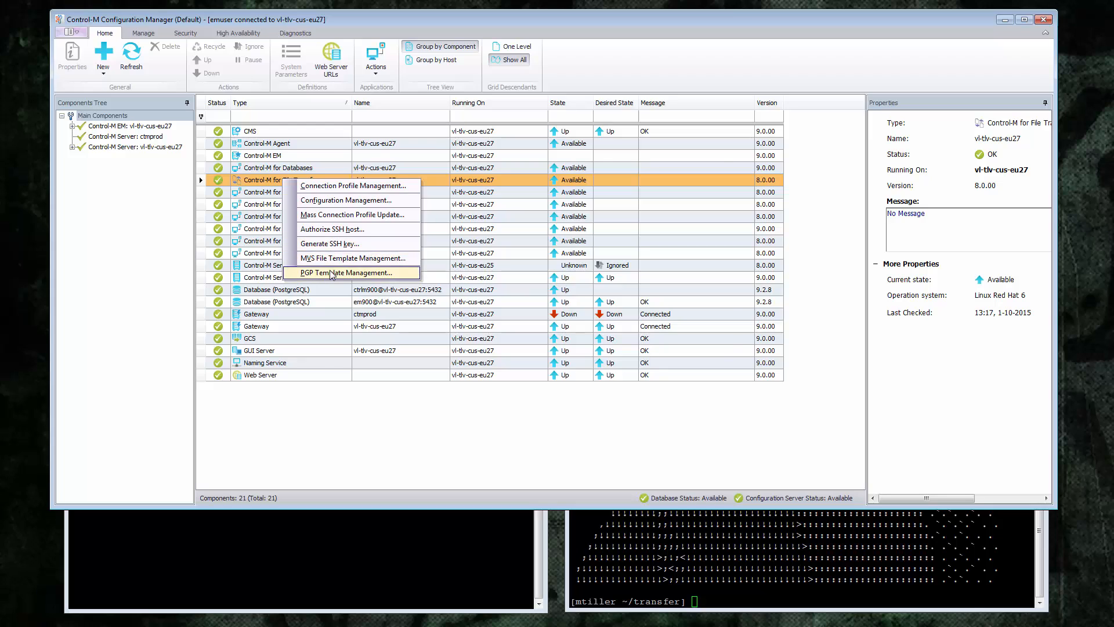
click(346, 273)
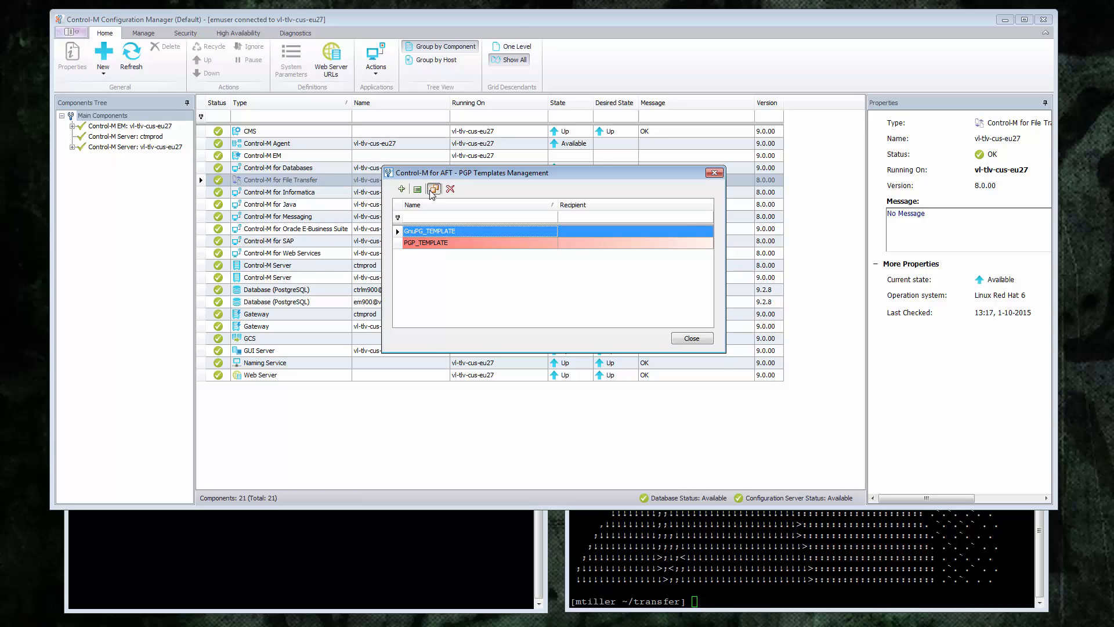
click(417, 188)
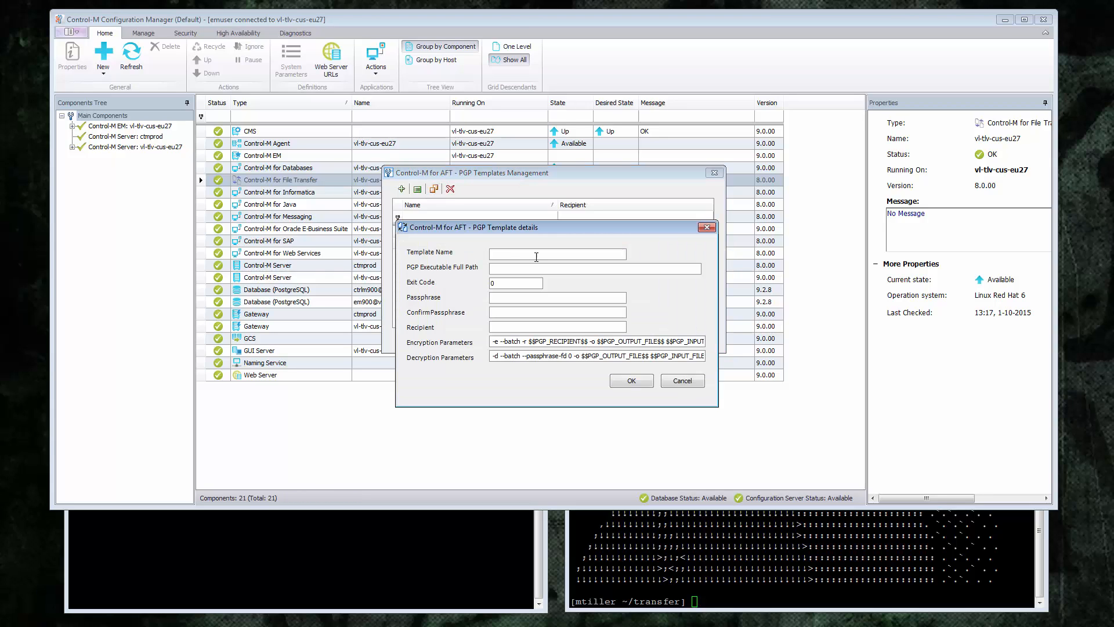
text(v9)
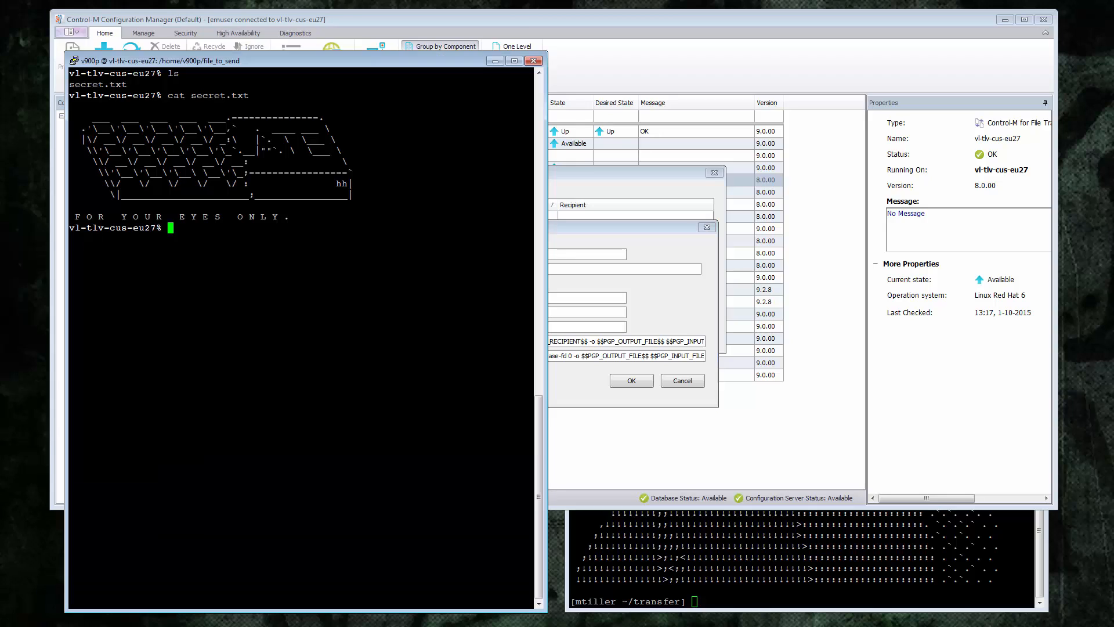
text(which gpg)
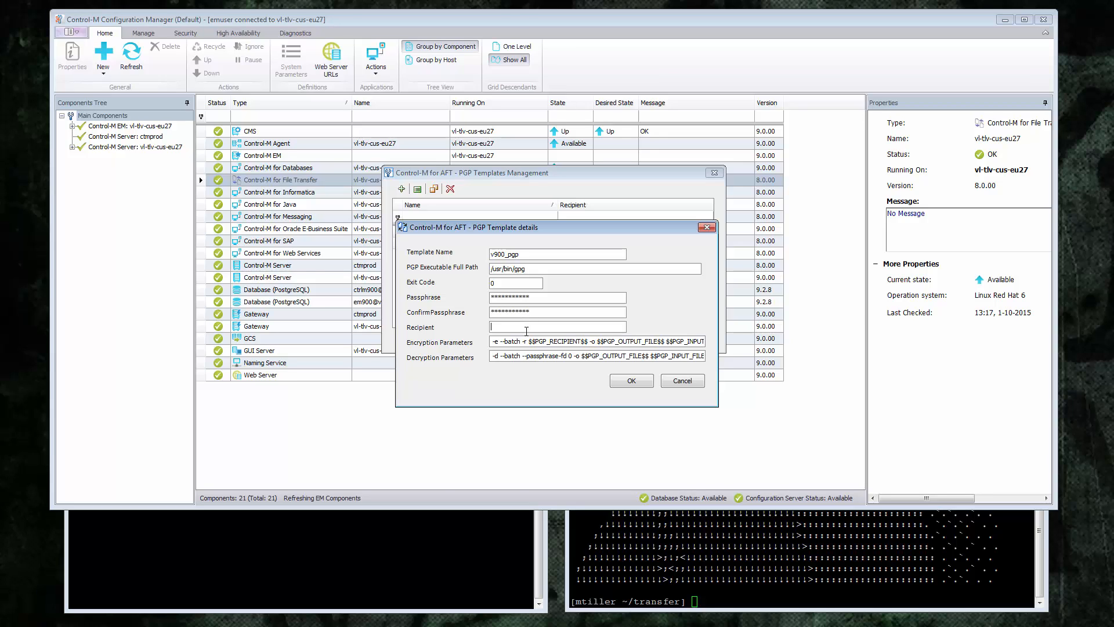
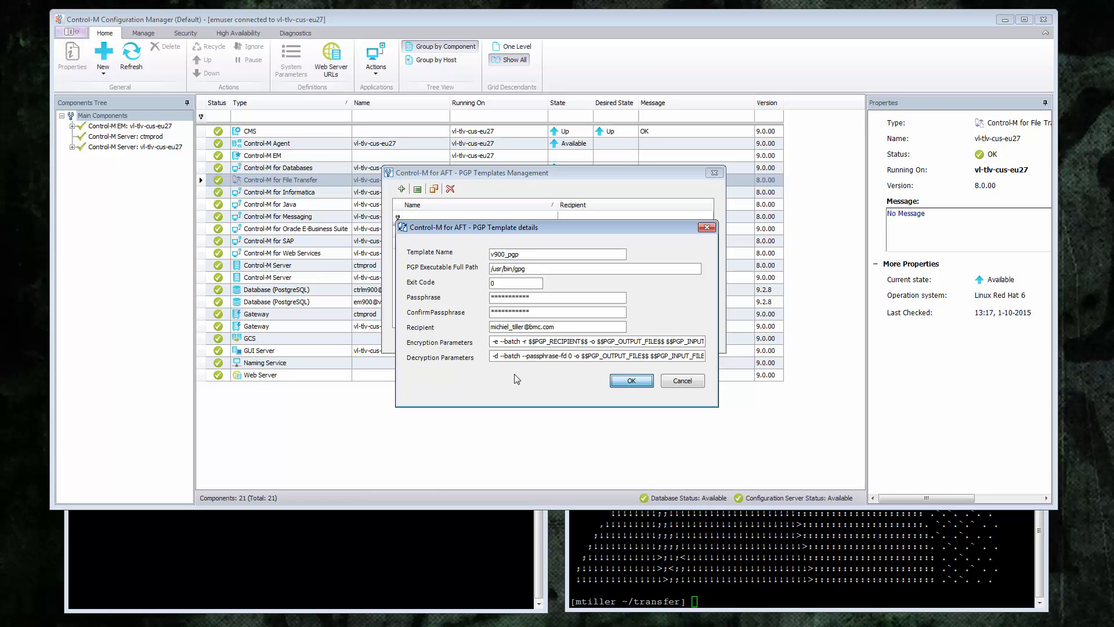
click(630, 380)
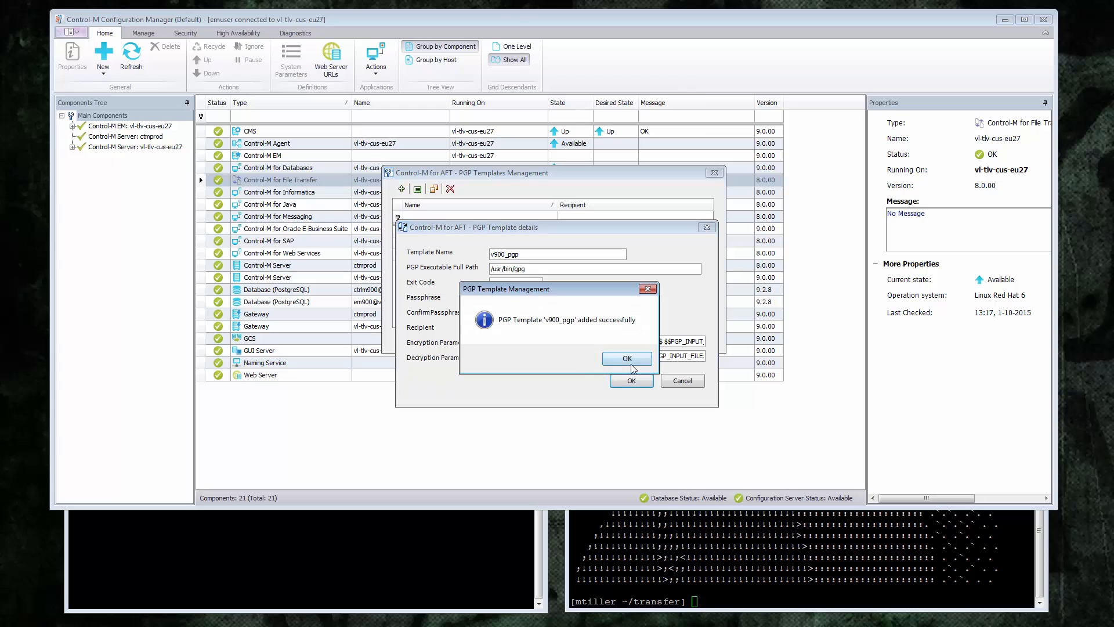
click(627, 357)
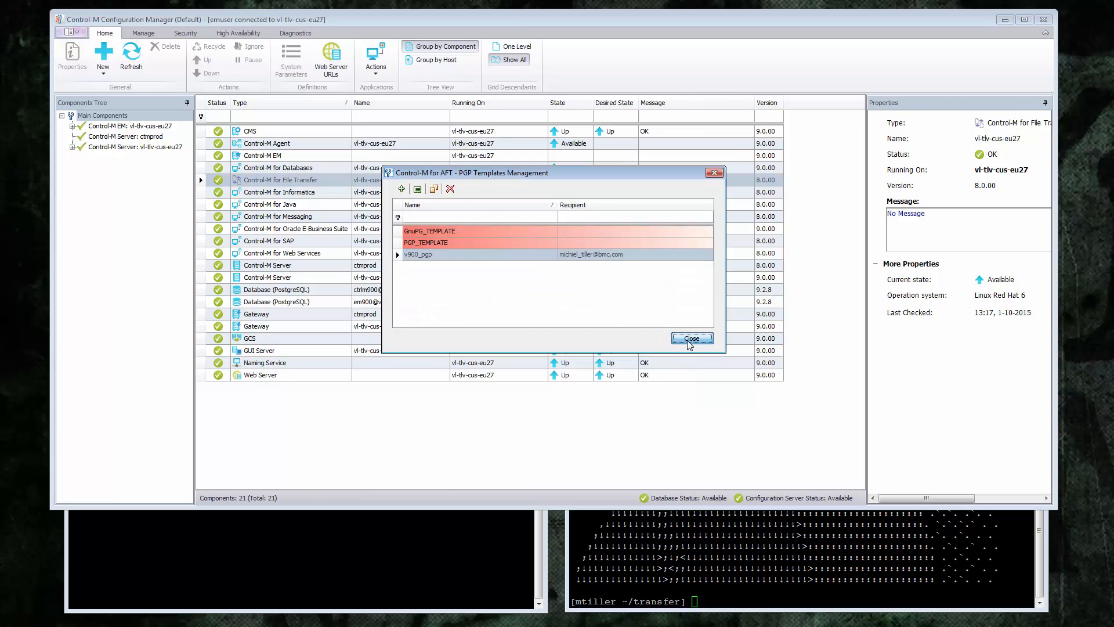
click(690, 338)
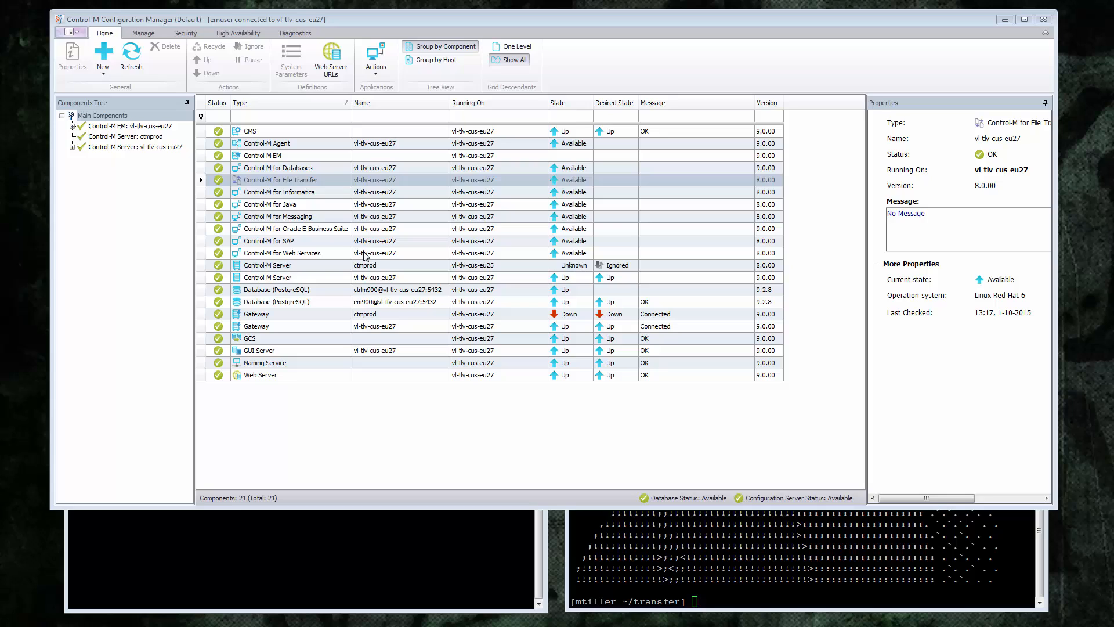
Review the AFT connection profiles and open the local_to_remotesftp profile details
right_click(278, 179)
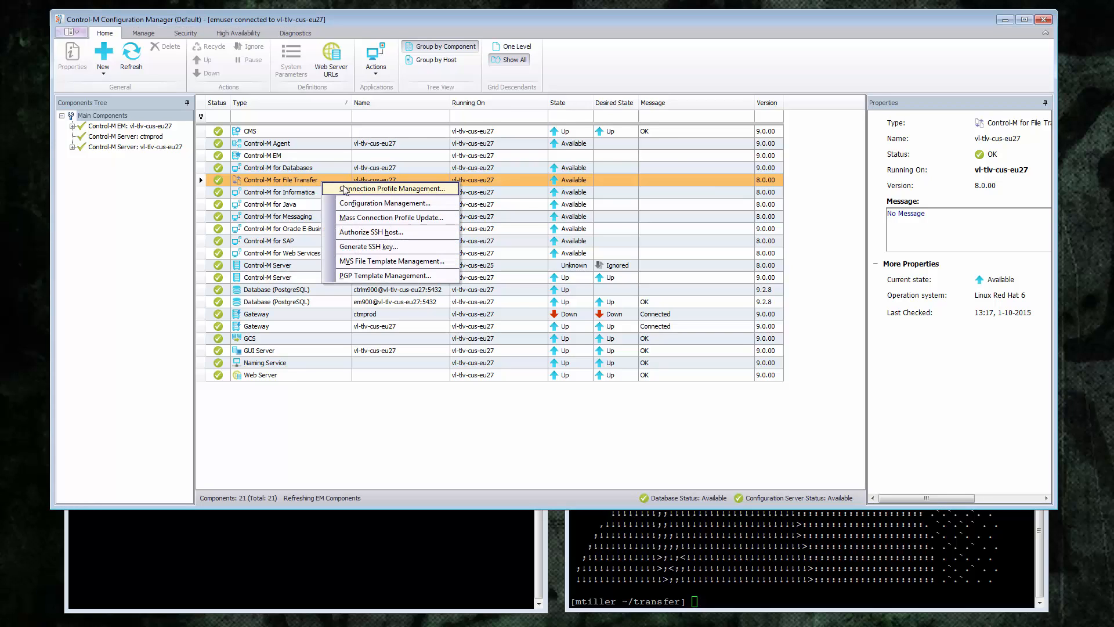
click(386, 188)
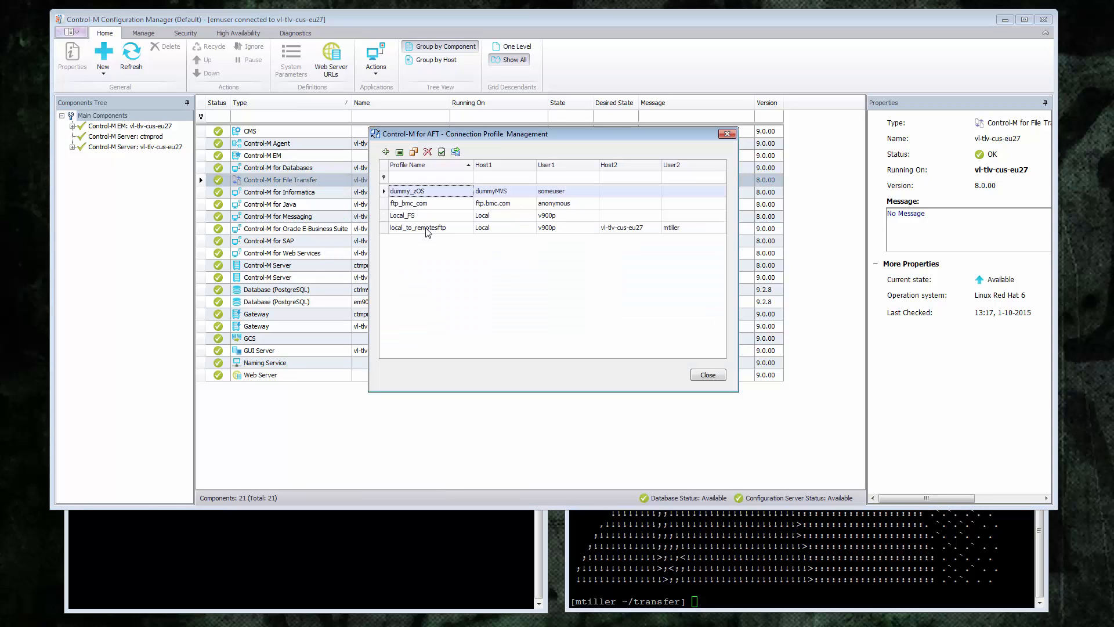
mouse_move(446, 236)
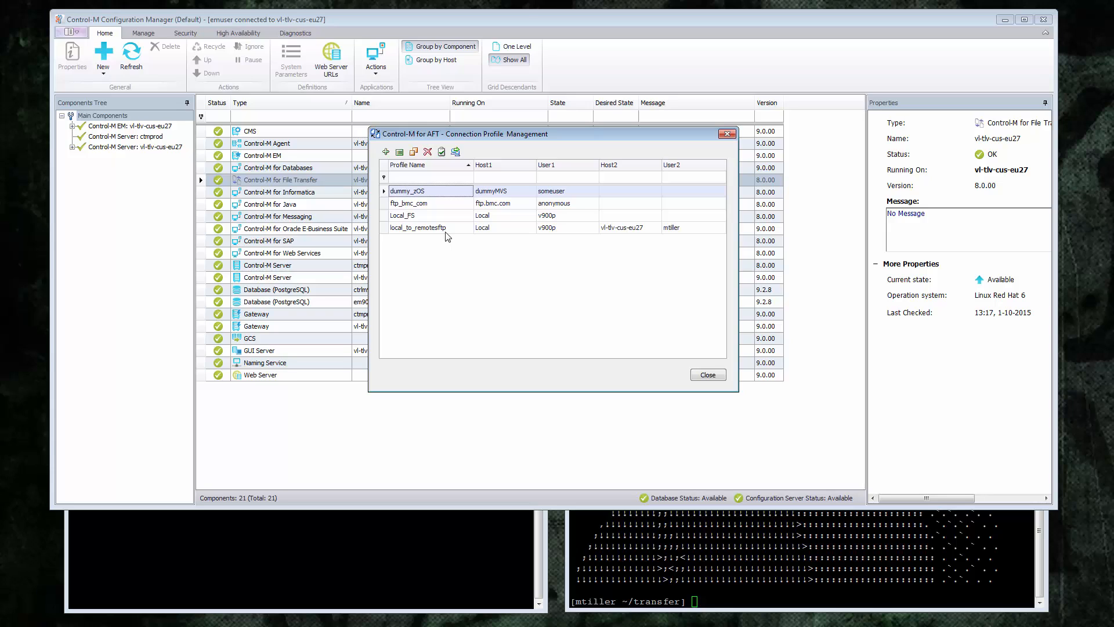
mouse_move(473, 235)
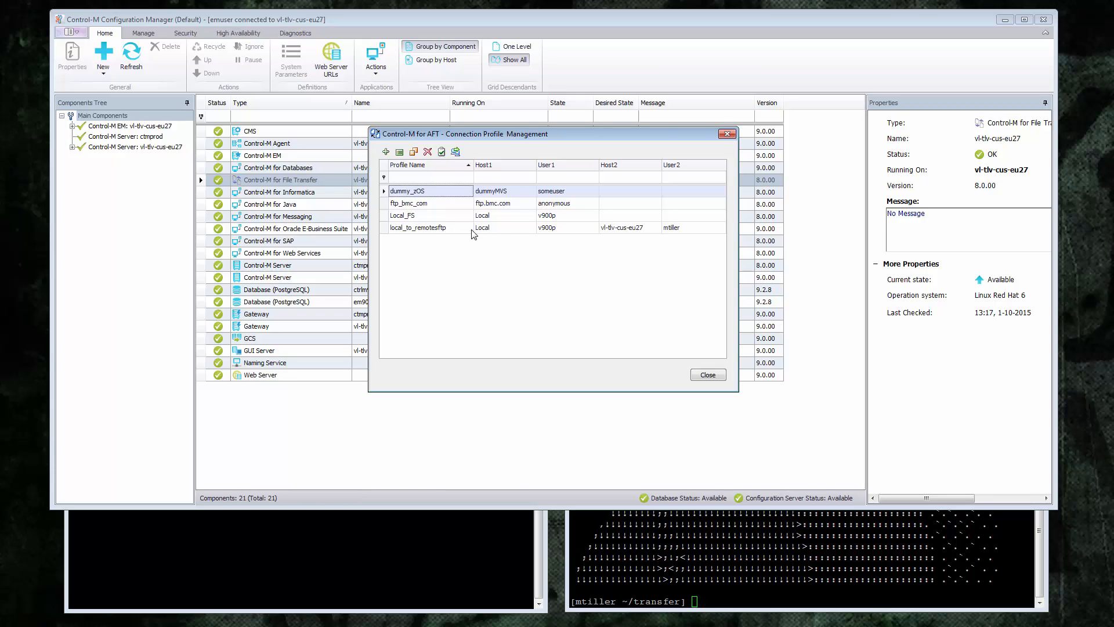
click(418, 228)
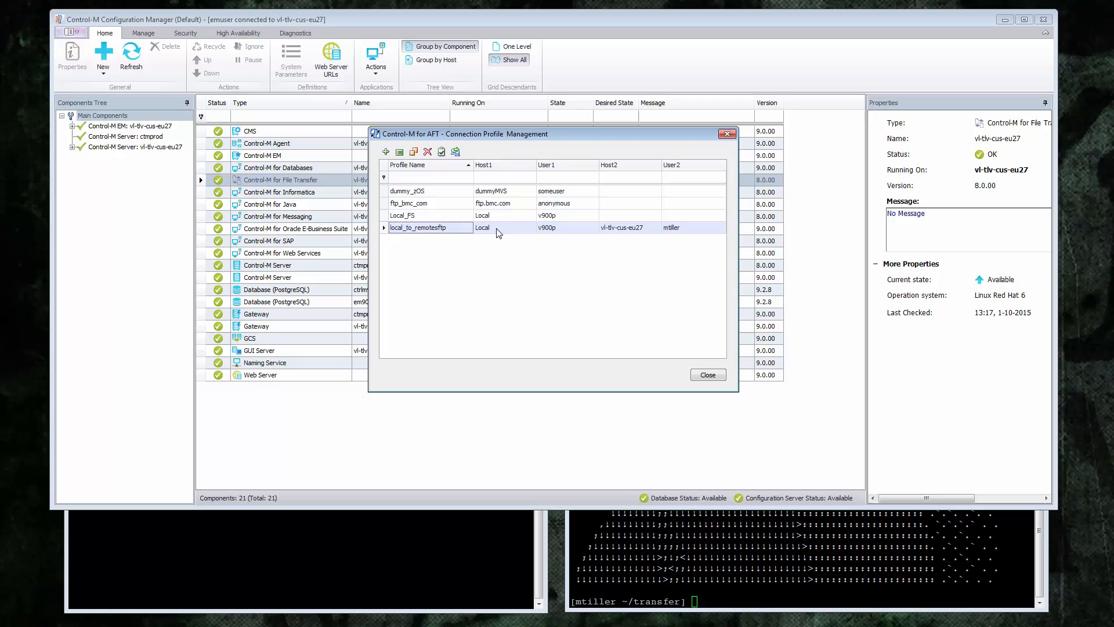
mouse_move(469, 233)
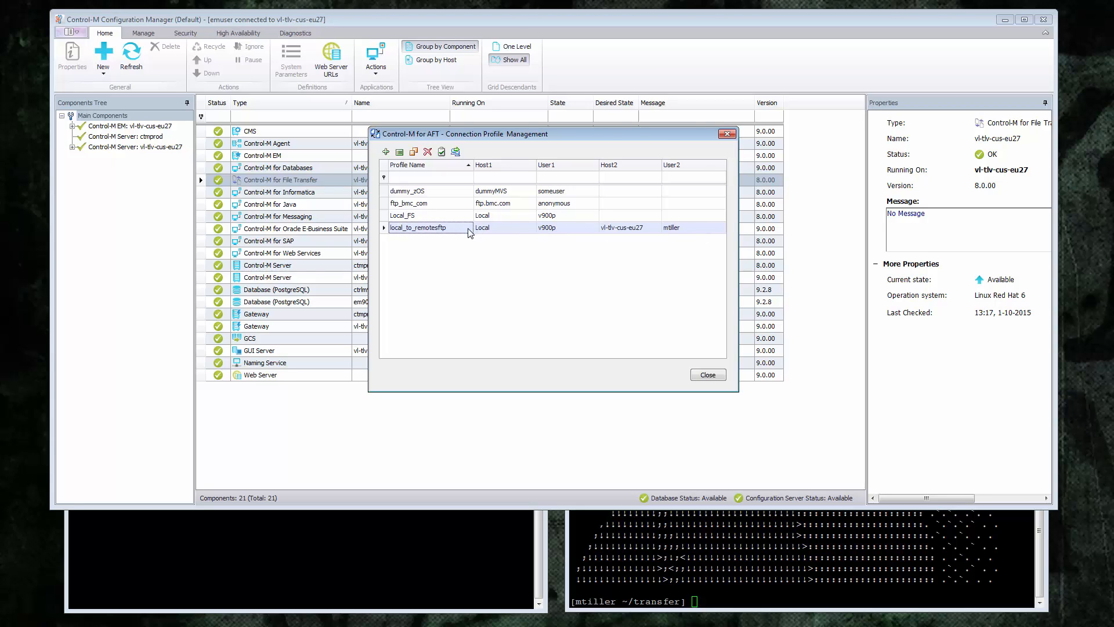
double_click(423, 228)
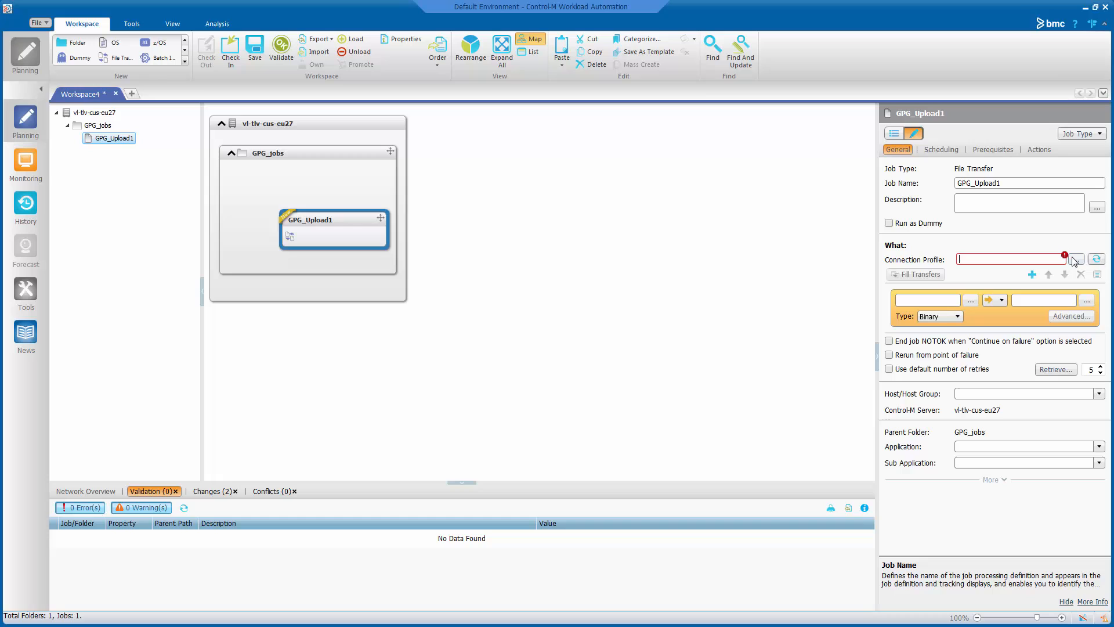
Give GPG_Upload1 the local_to_remotesftp profile, secret.txt as source, and a remote destination
click(1076, 259)
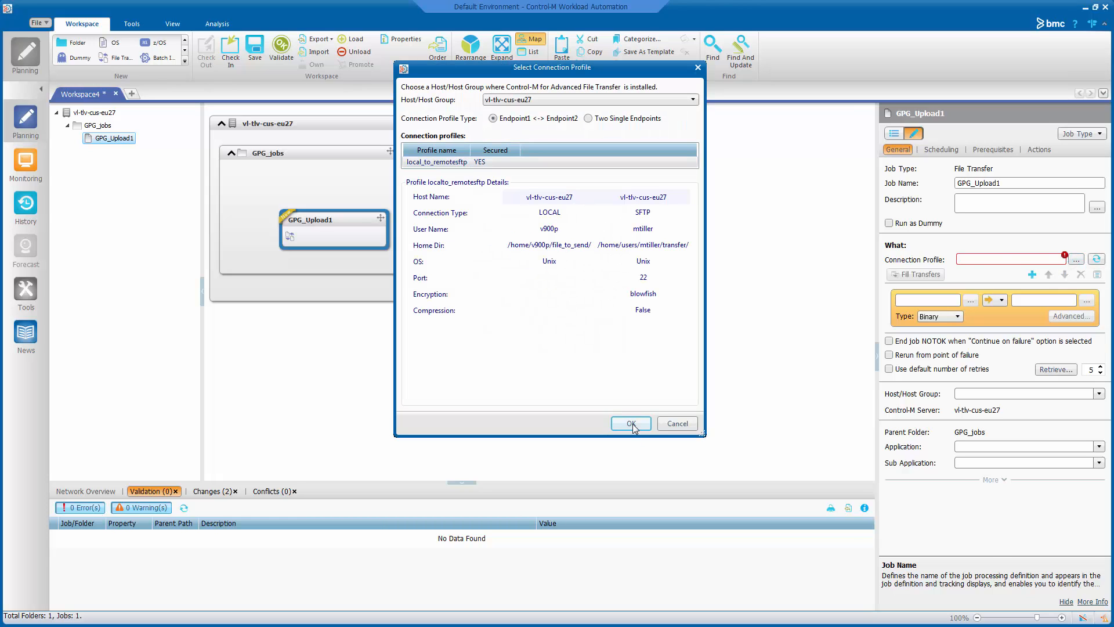
click(630, 423)
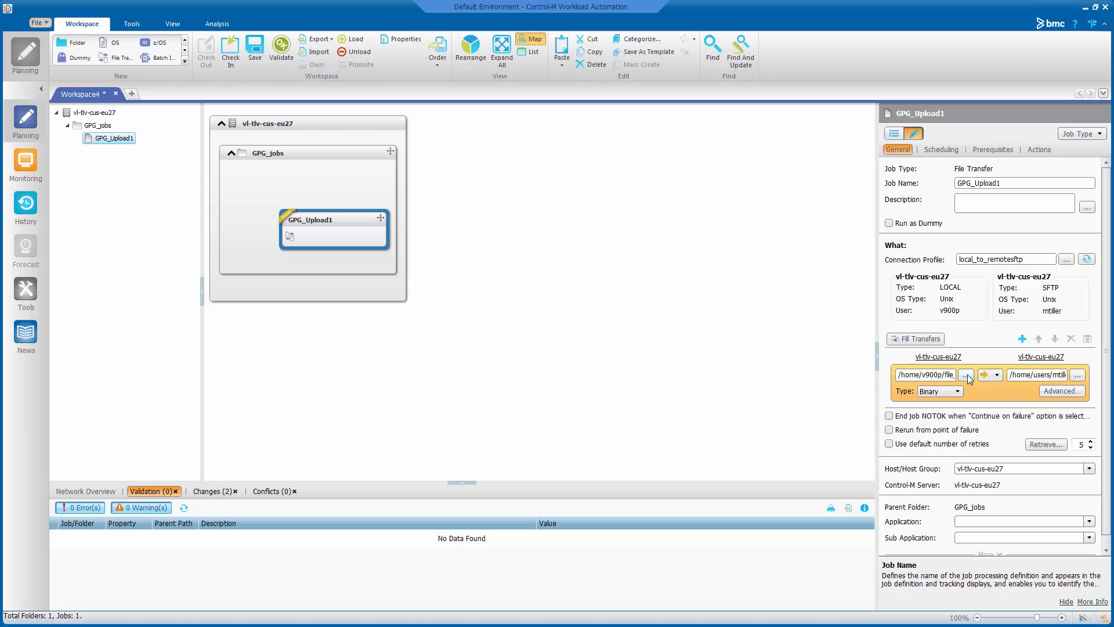
click(965, 374)
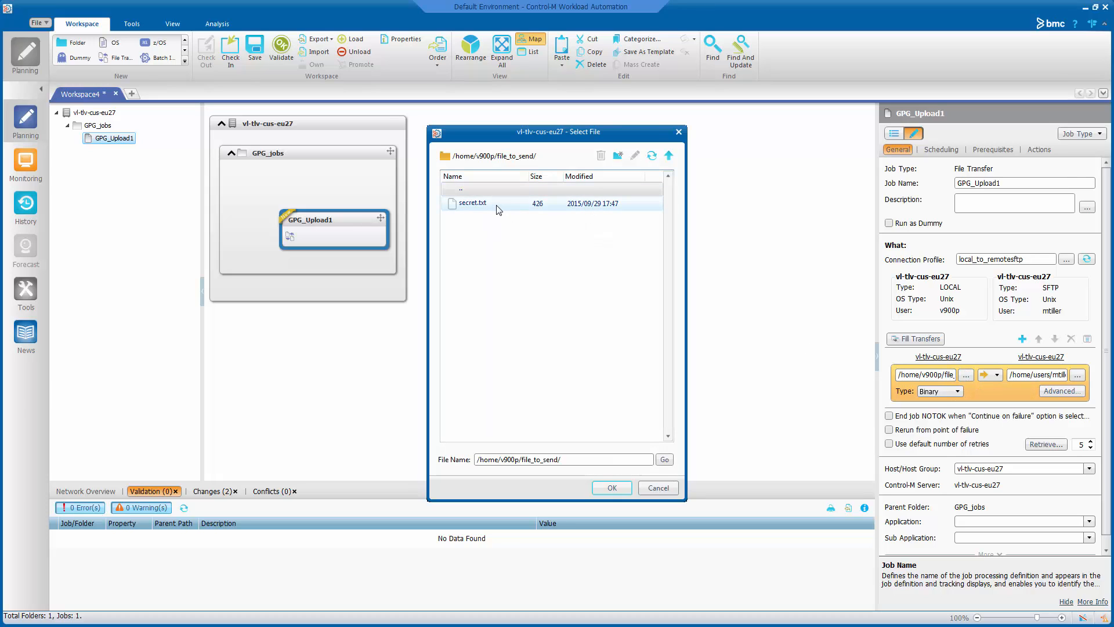
click(471, 203)
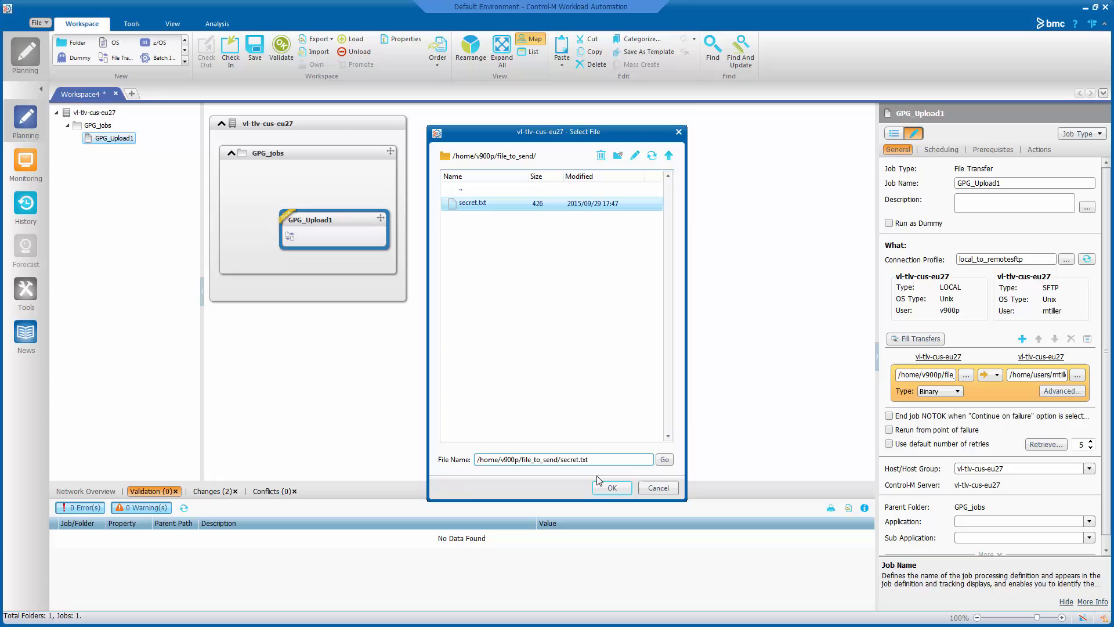
click(610, 487)
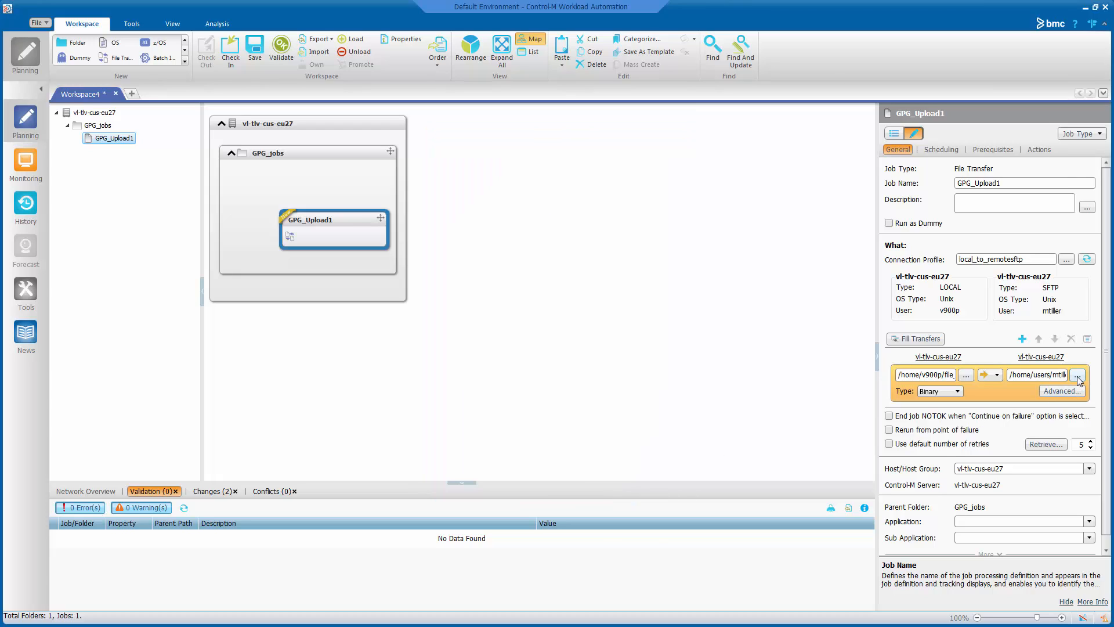
click(1077, 374)
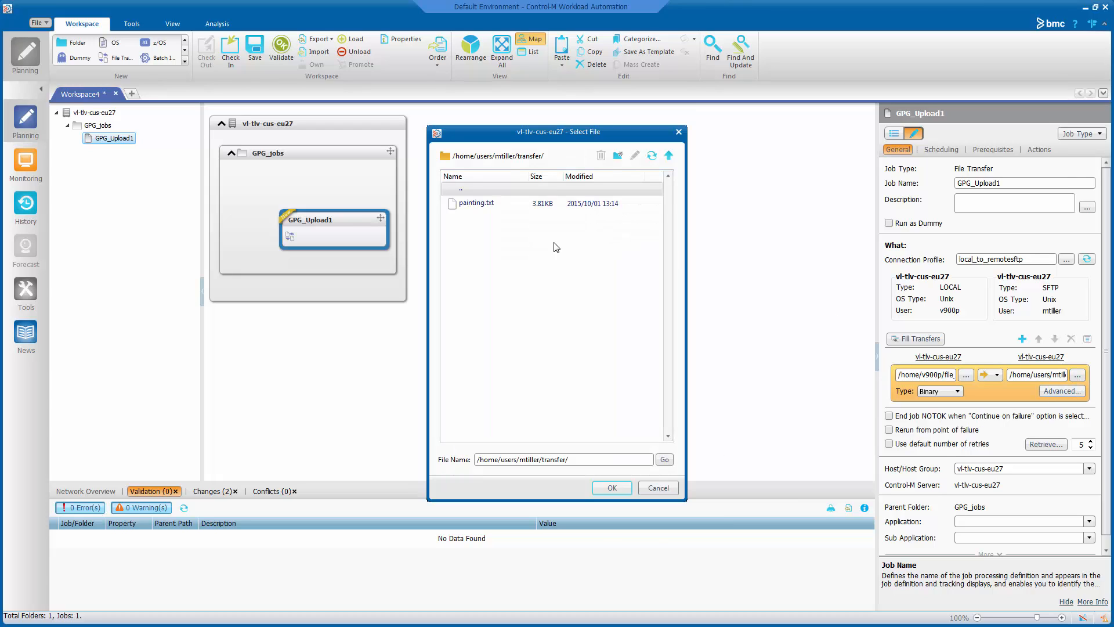
click(657, 487)
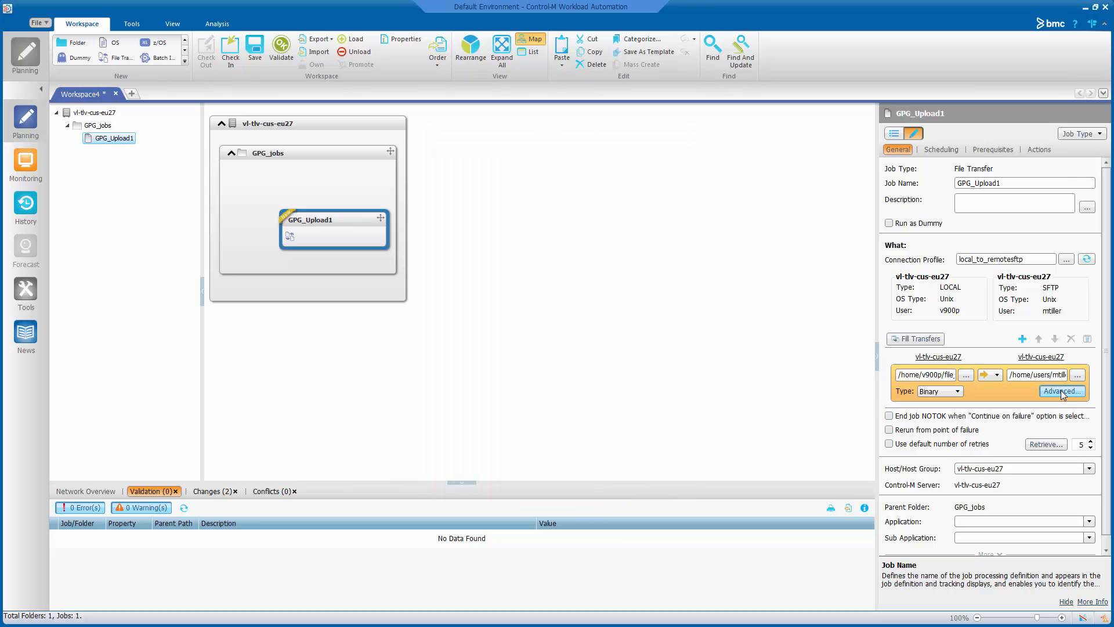
Enable PGP encryption in the advanced transfer settings, loading the v900_pgp template
click(1062, 391)
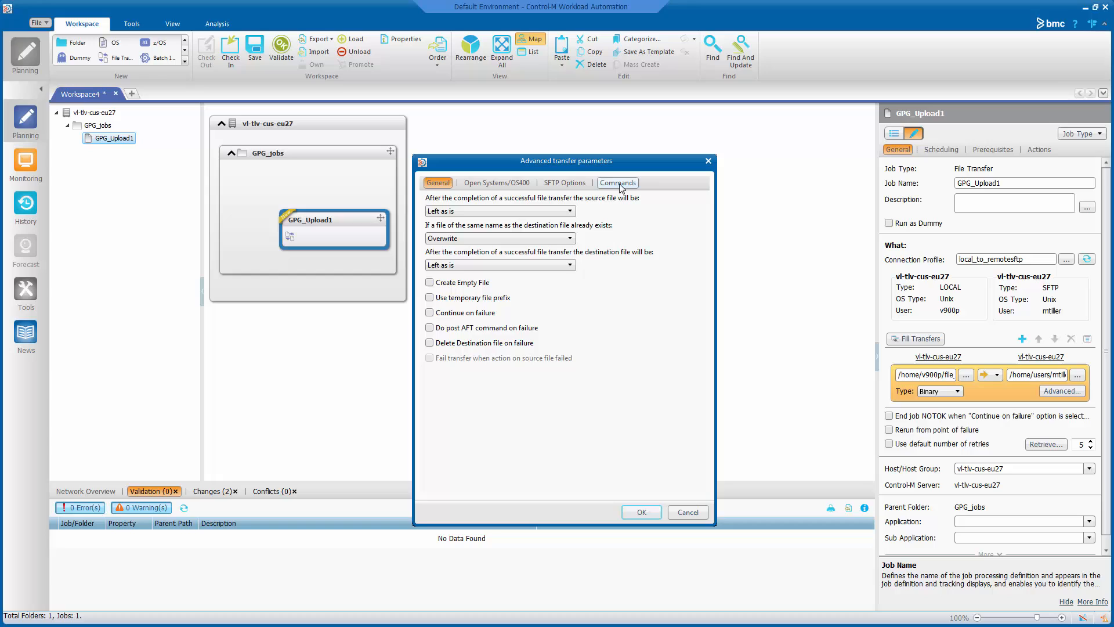
click(617, 183)
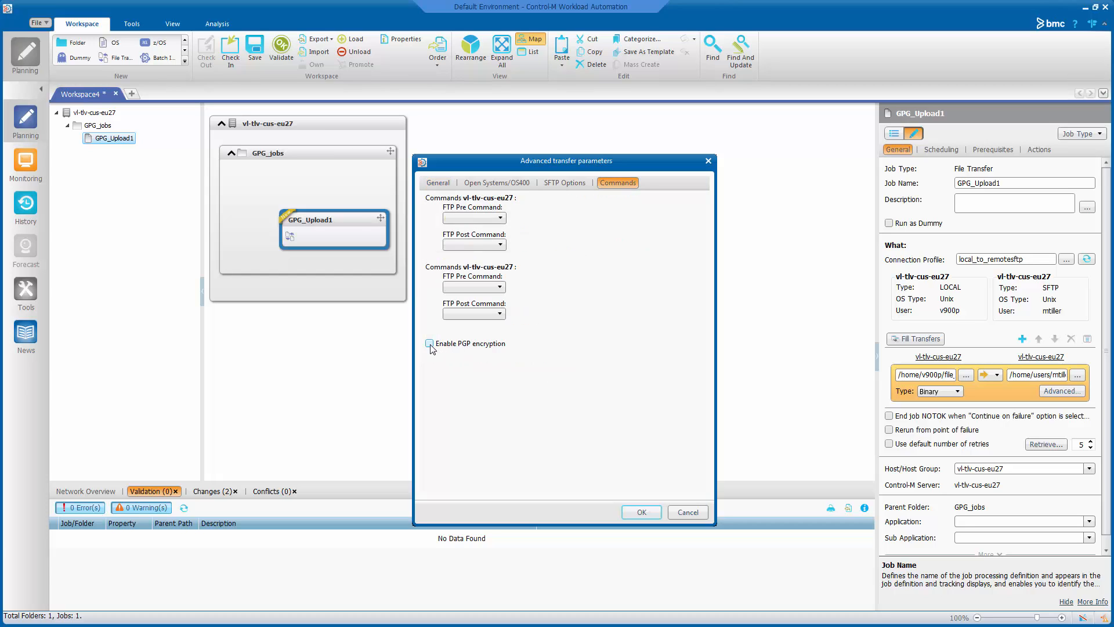
click(430, 344)
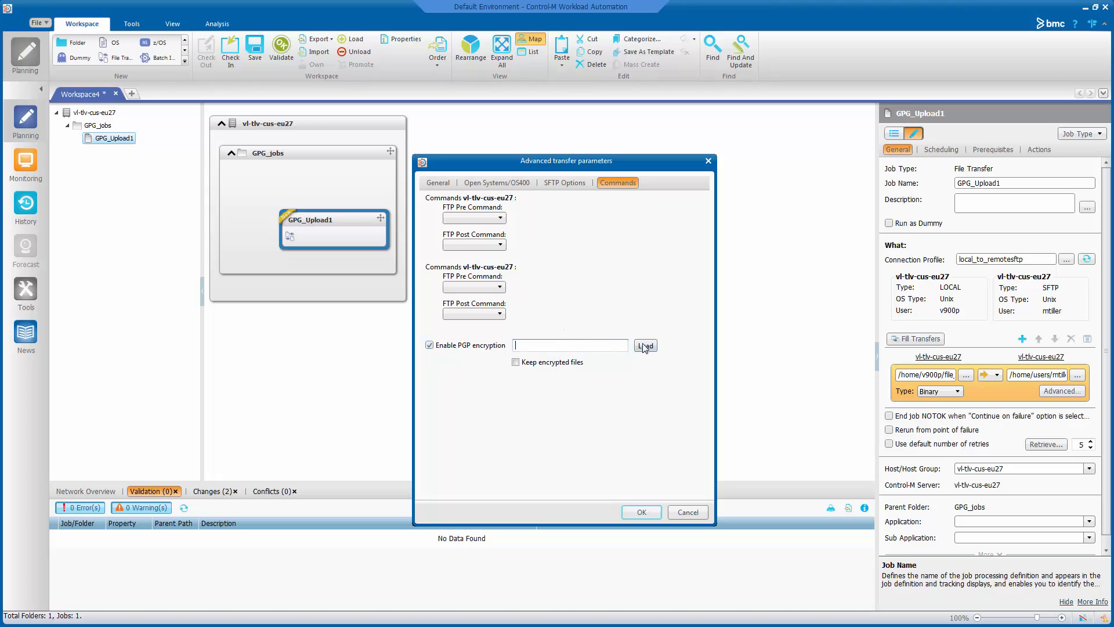
click(644, 346)
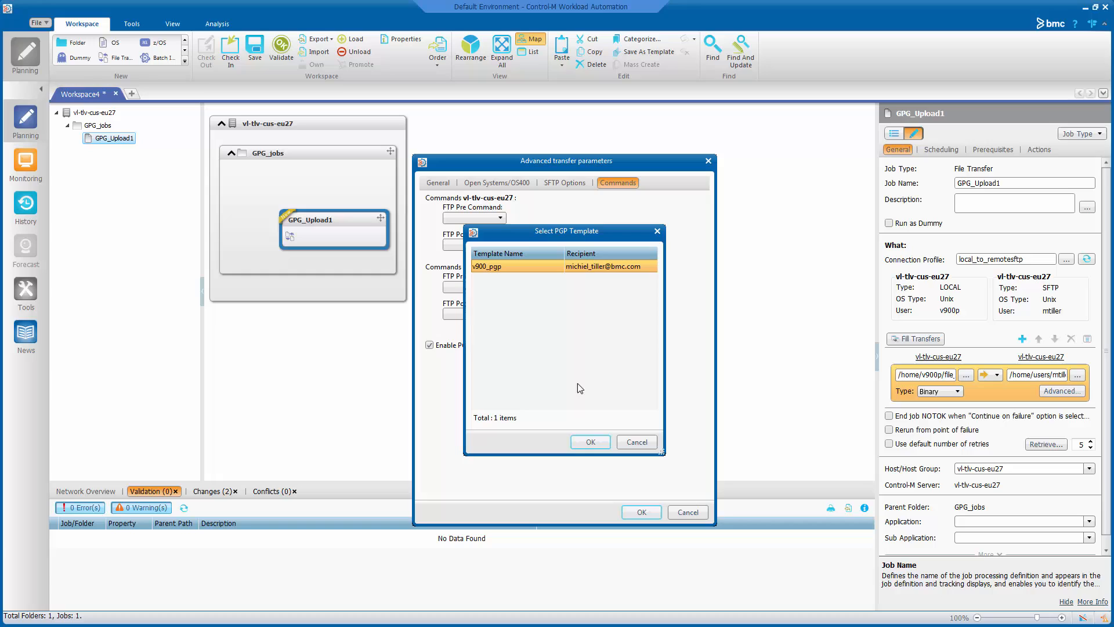
click(590, 441)
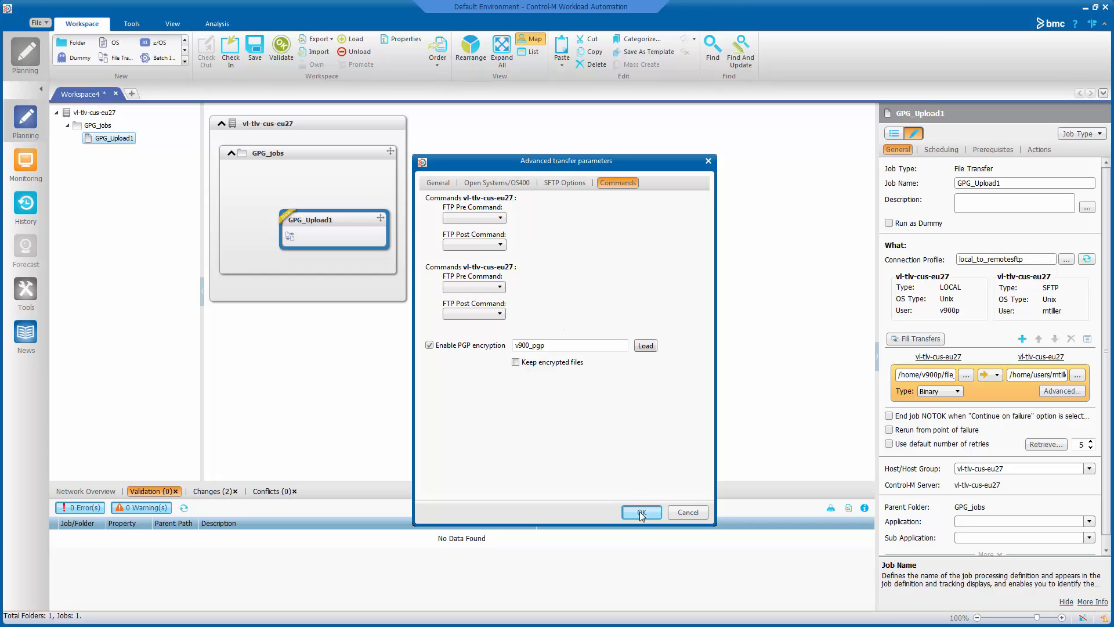
click(640, 512)
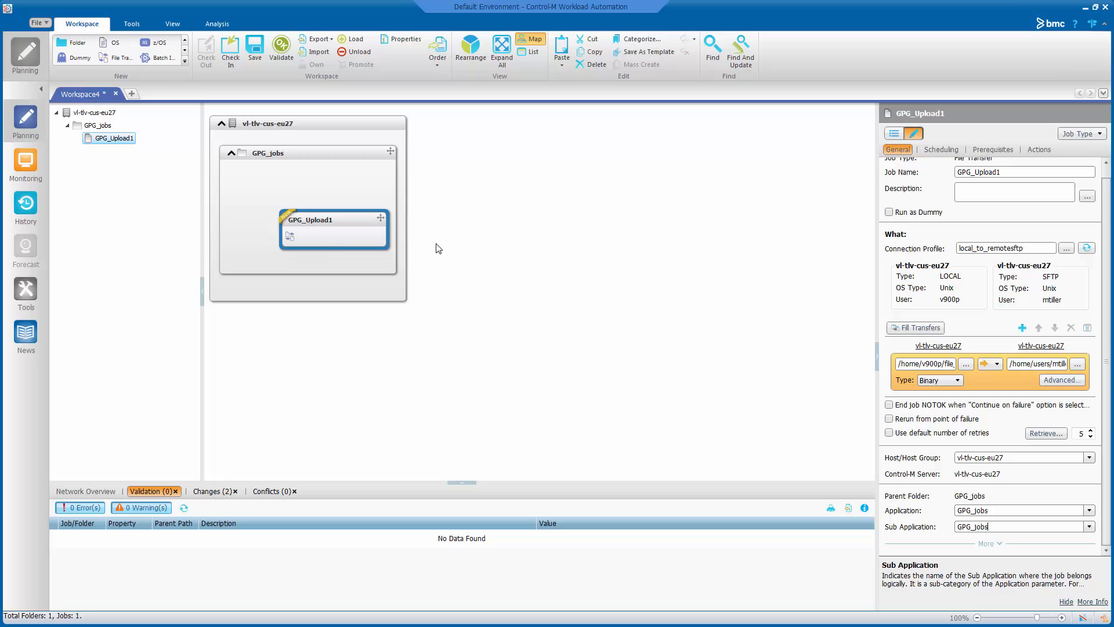
Order GPG_Upload1 with Ignore scheduling criteria and dismiss the ordering progress
right_click(334, 219)
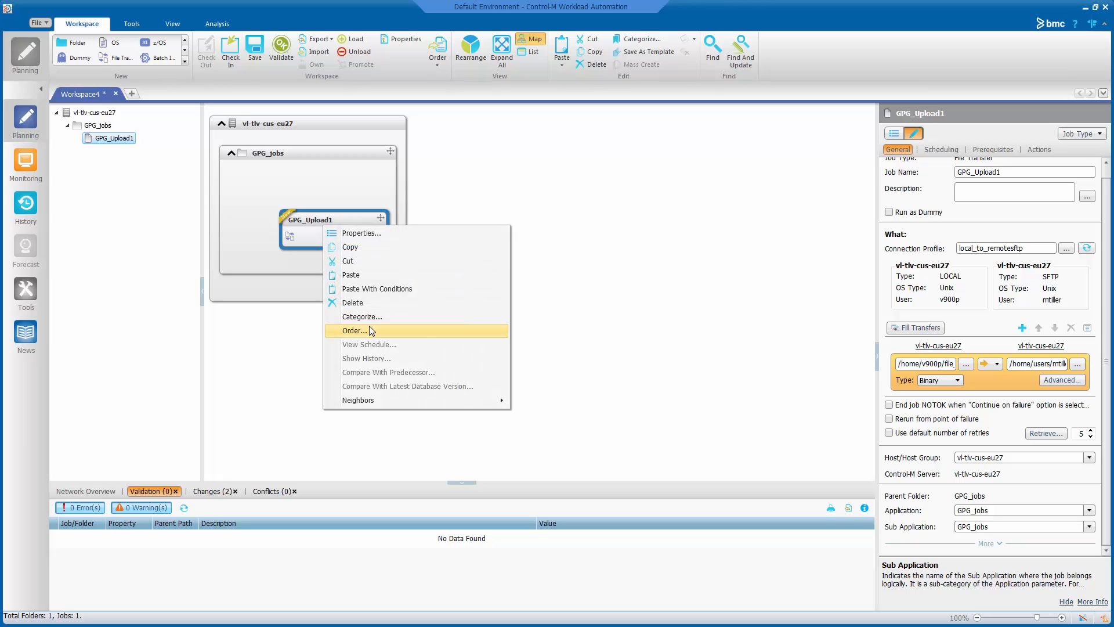
click(355, 330)
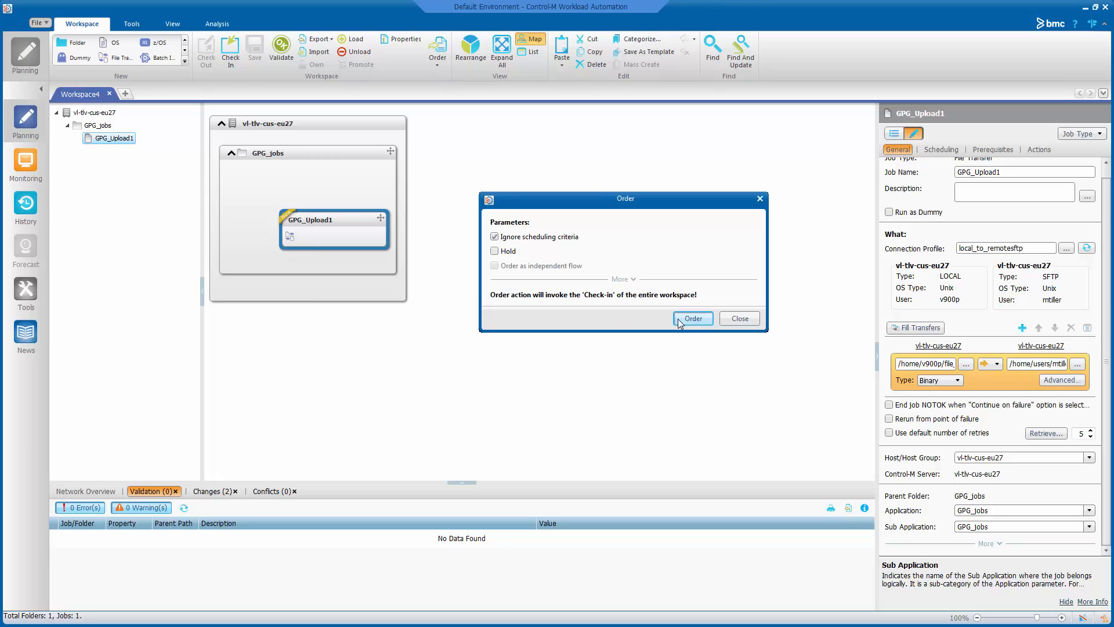
click(692, 317)
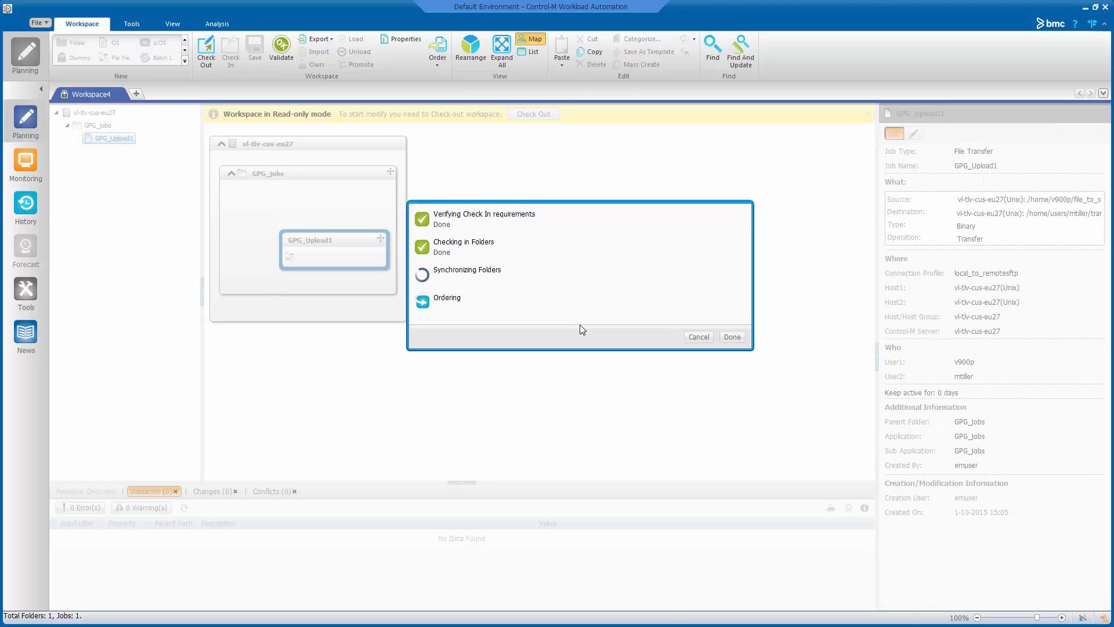
click(732, 336)
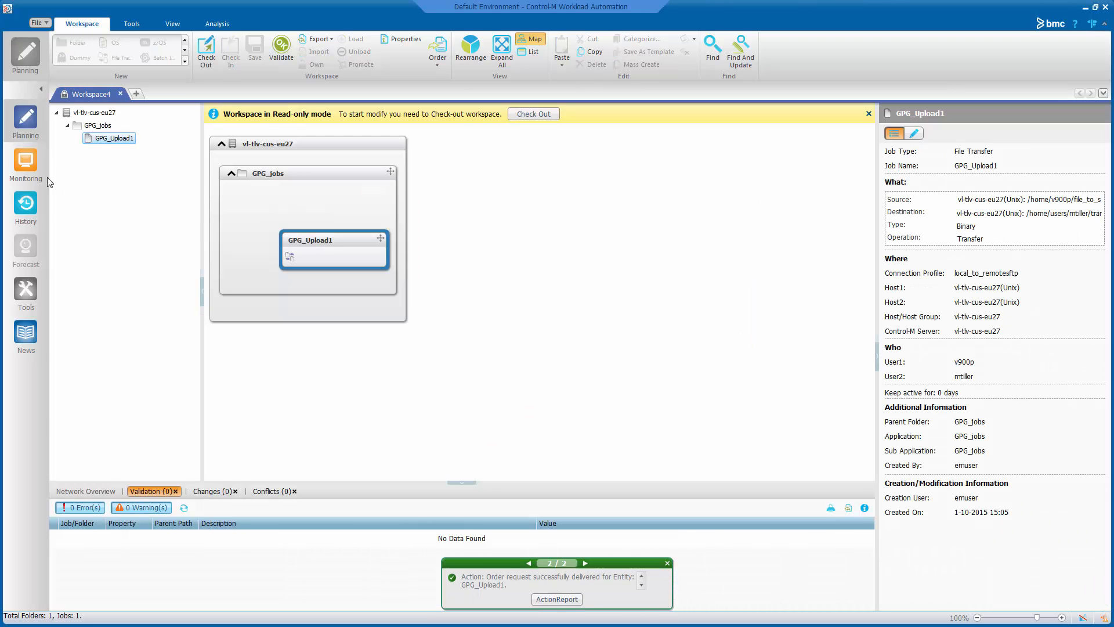
click(25, 160)
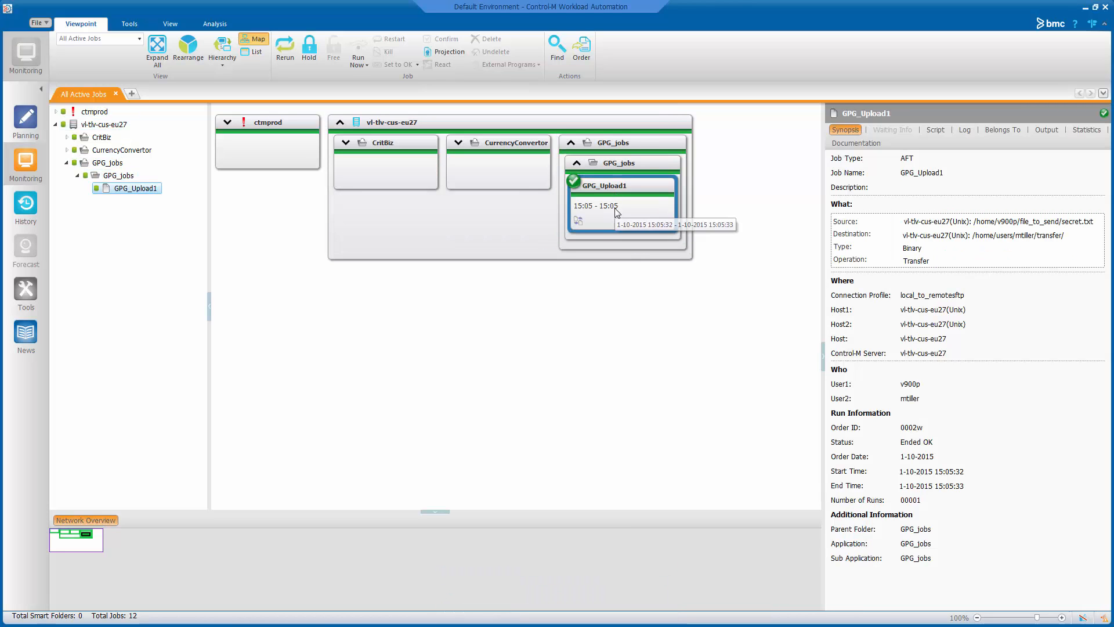
Open GPG_Upload1's output log and highlight the gpg encryption command
right_click(621, 203)
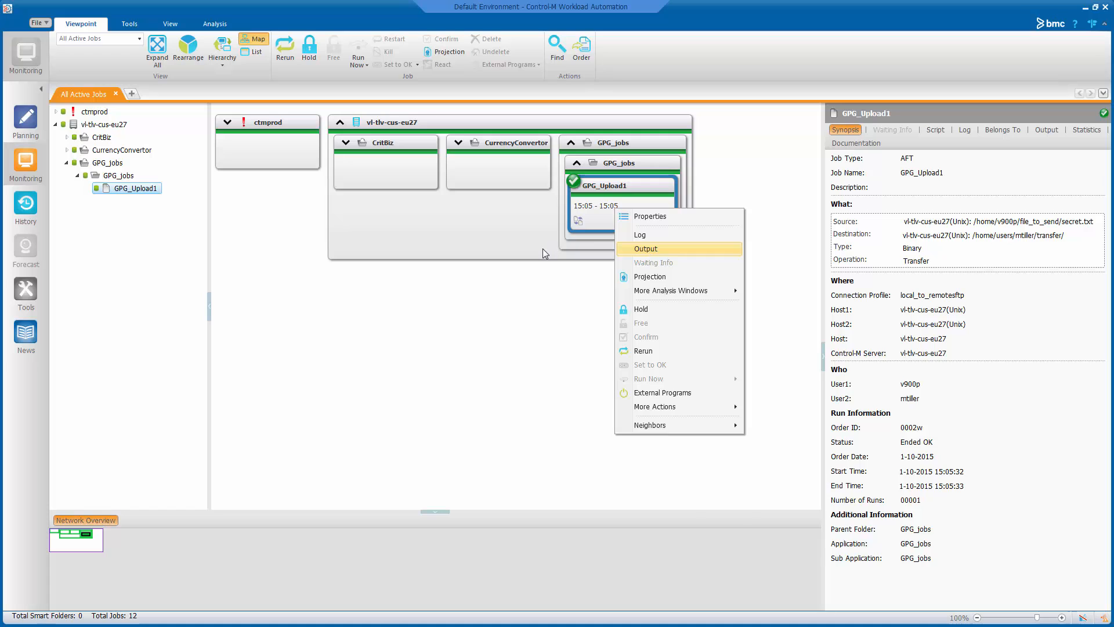
click(645, 249)
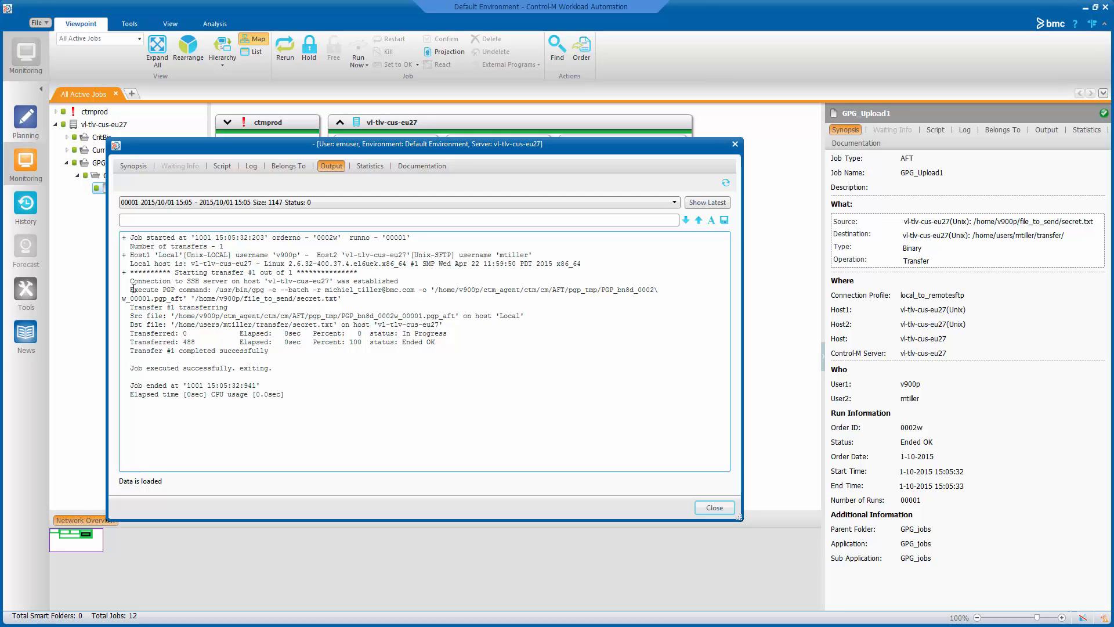
drag(130, 289, 339, 297)
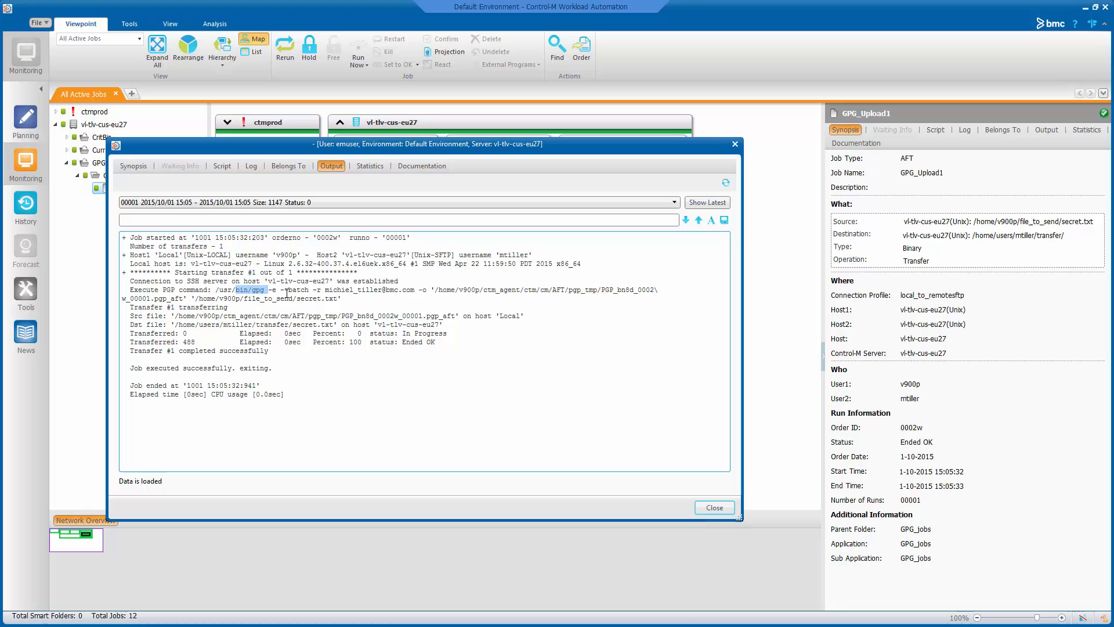
double_click(338, 289)
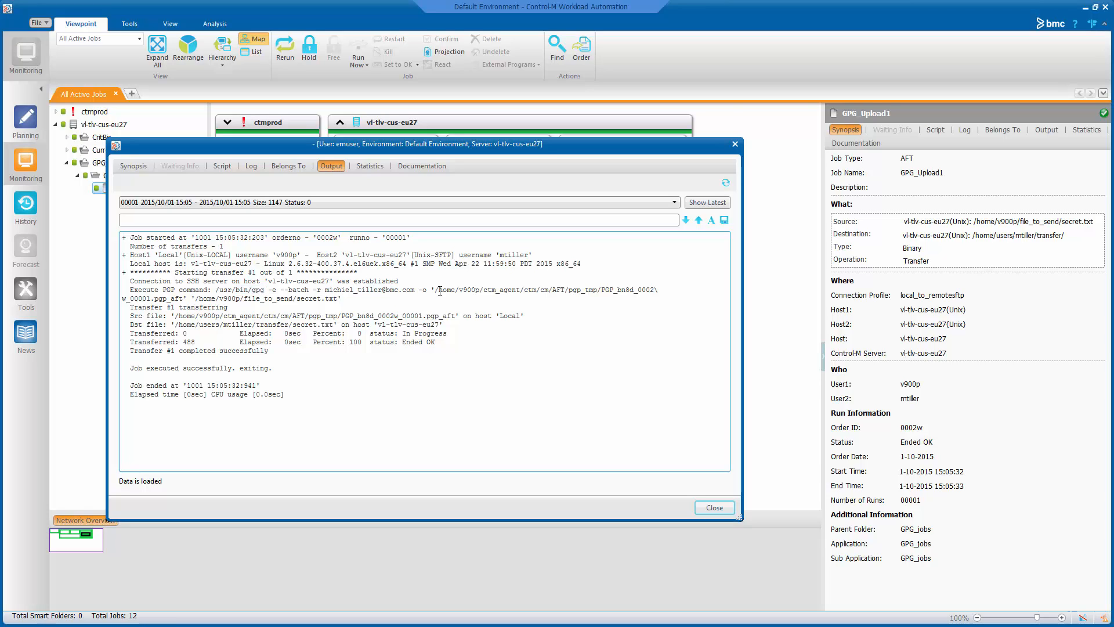
mouse_move(25, 595)
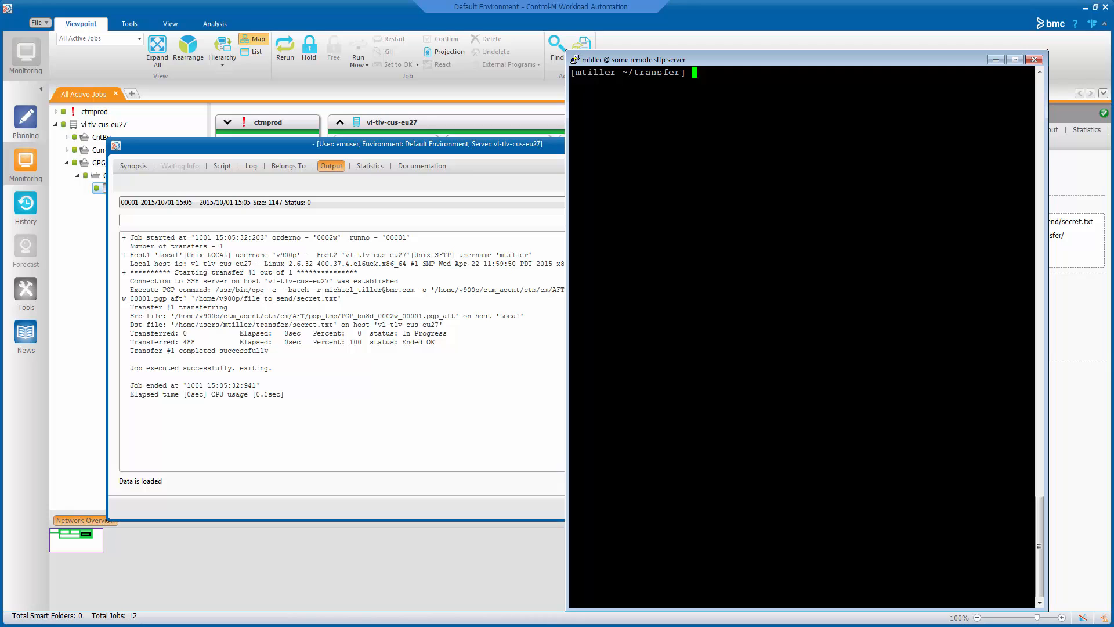
List the remote folder, hexdump -C secret.txt, and decrypt it with gpg -d
text(ls)
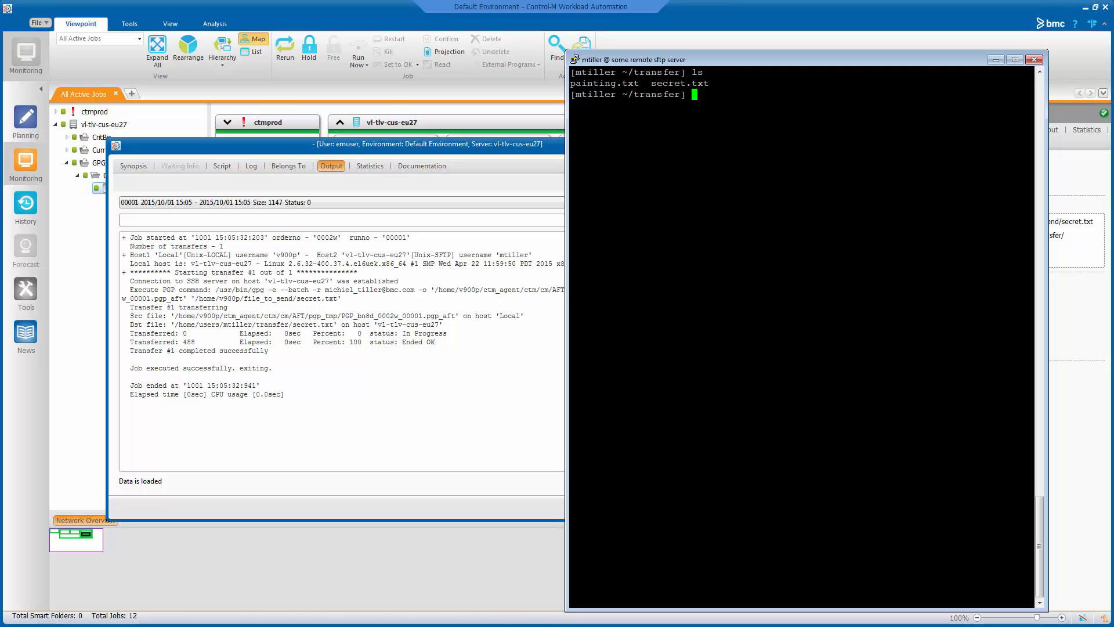
text(hexdump)
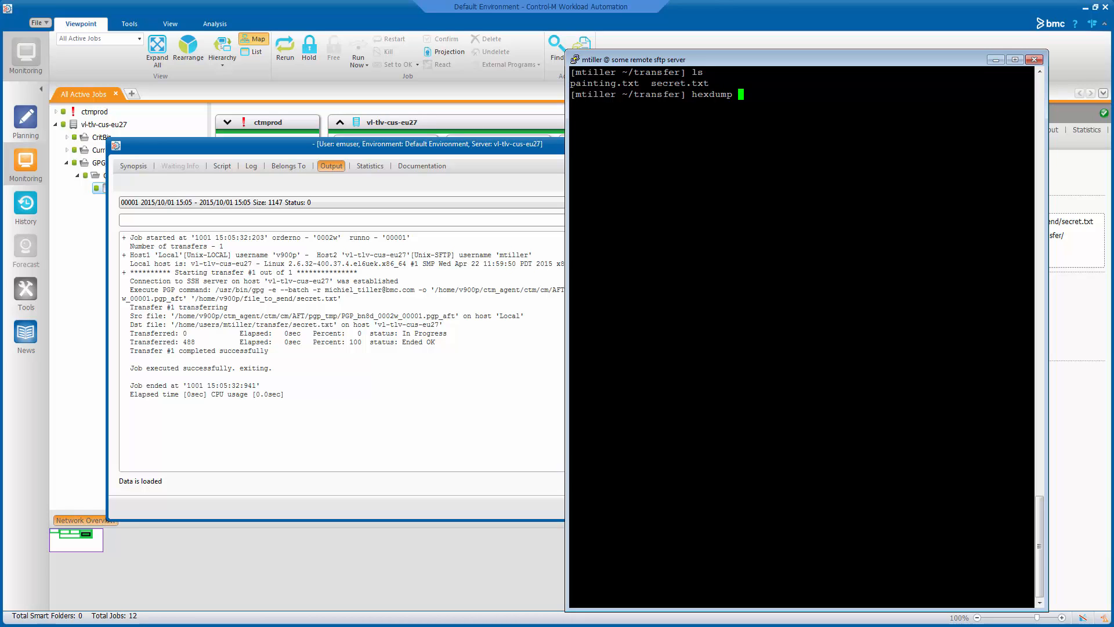
text(-C secret.txt)
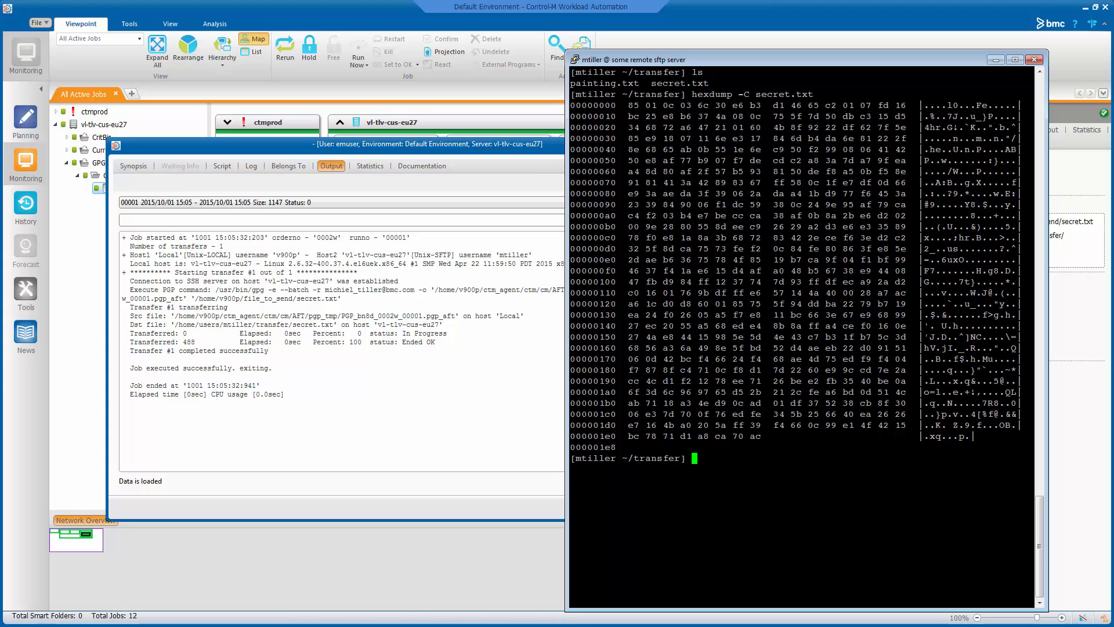
text(gpg -)
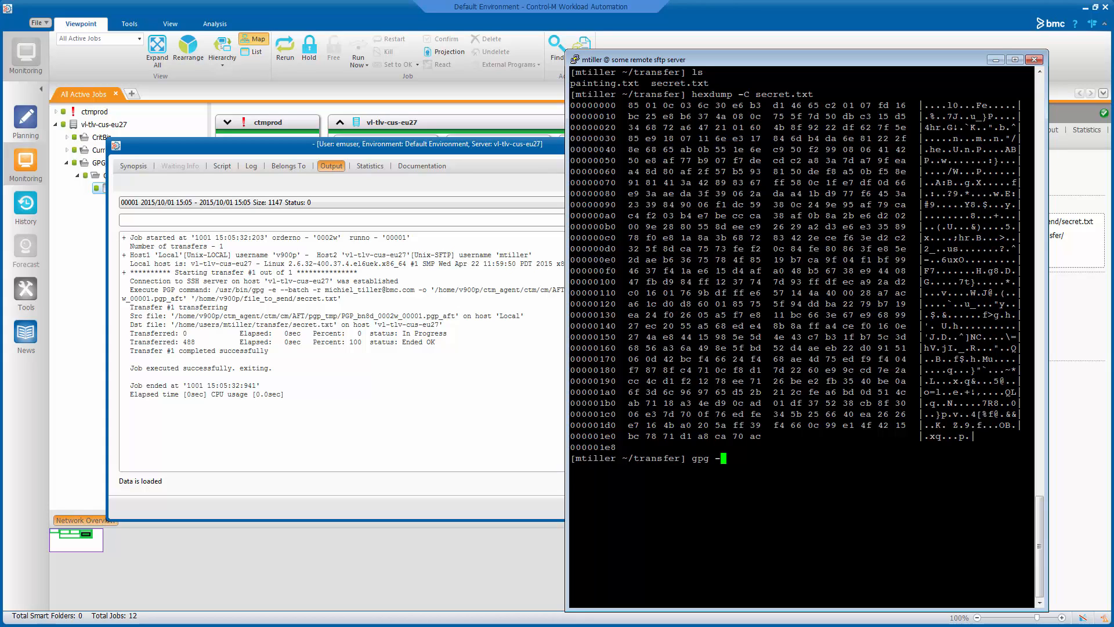
text(-d secret.txt)
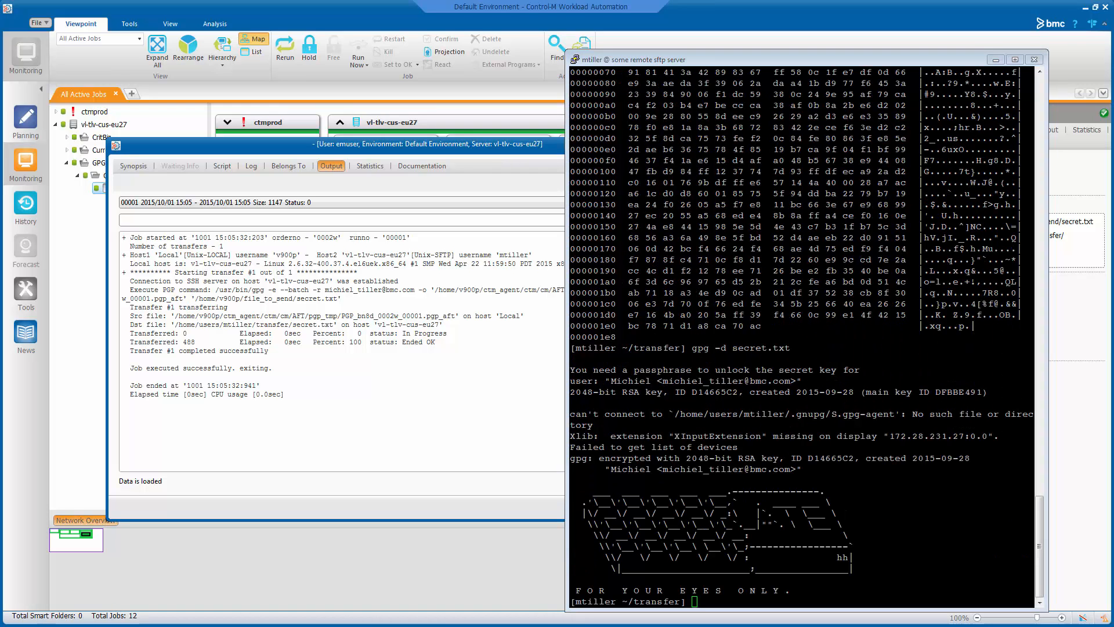
text(ls)
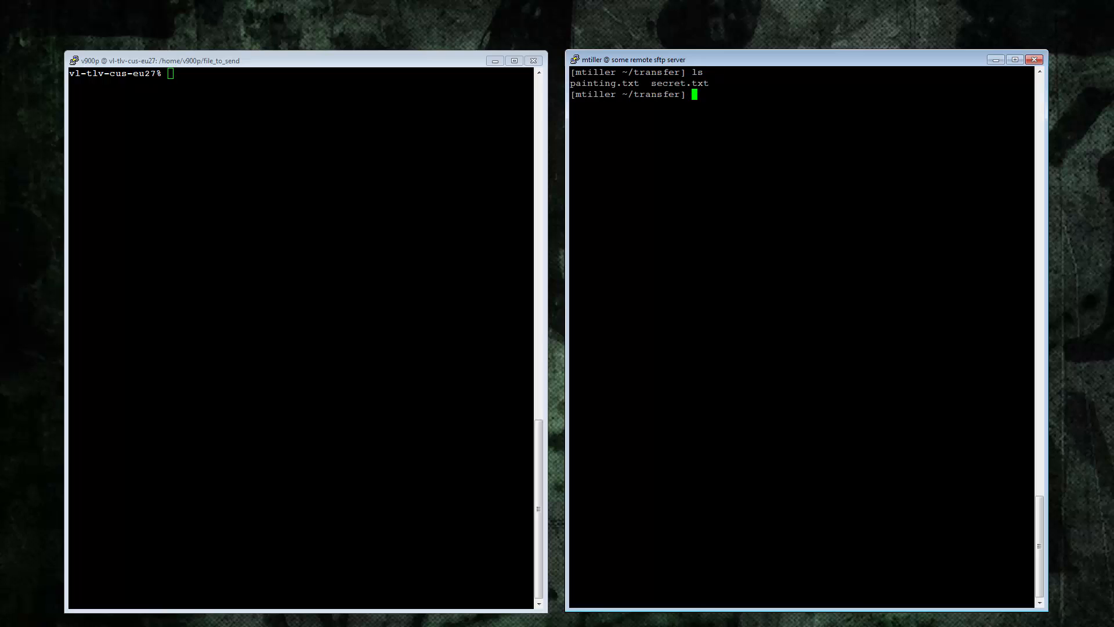
text(gpg)
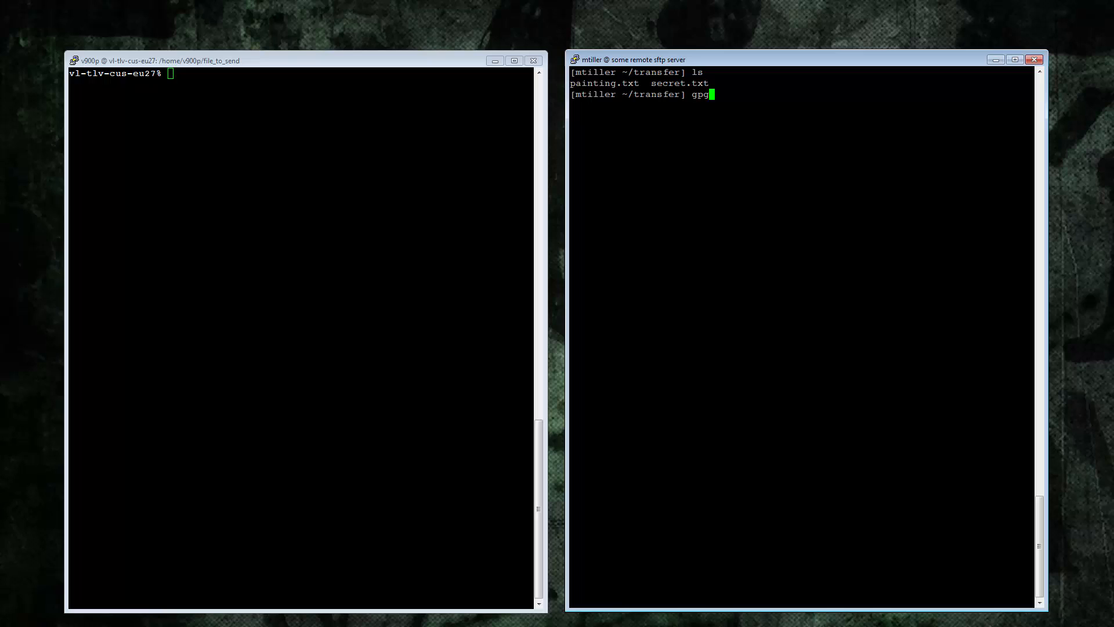
text(" ")
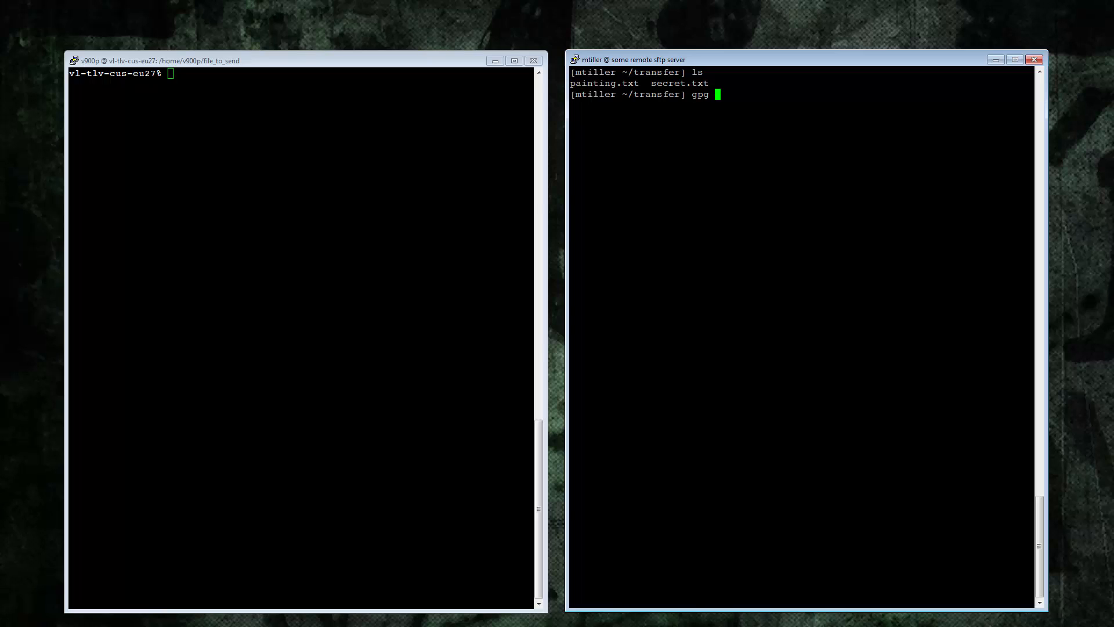
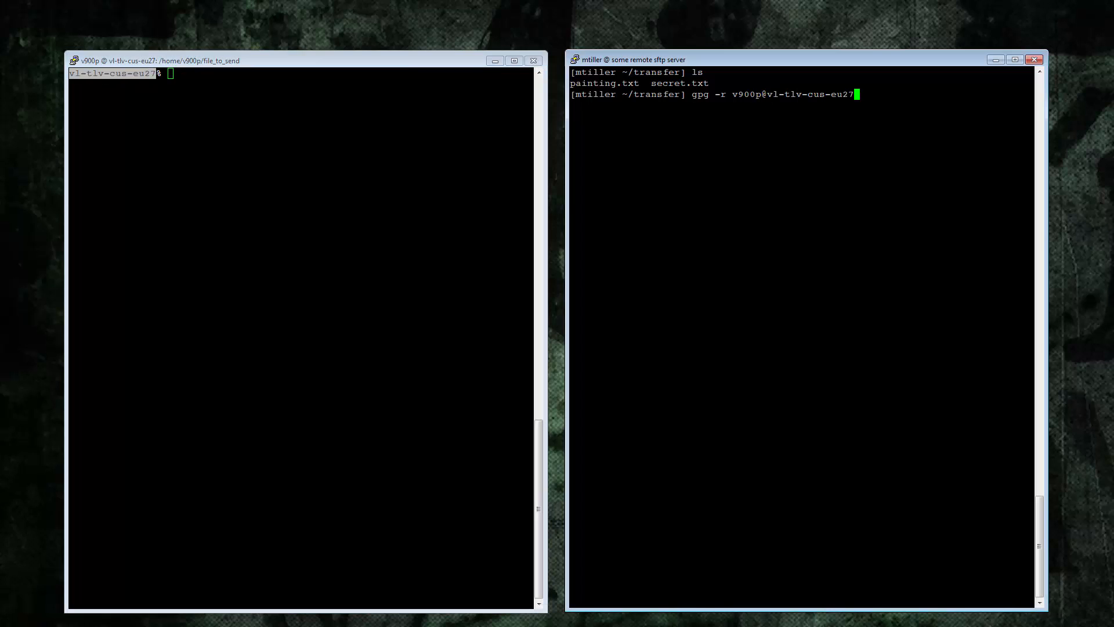
text(-e)
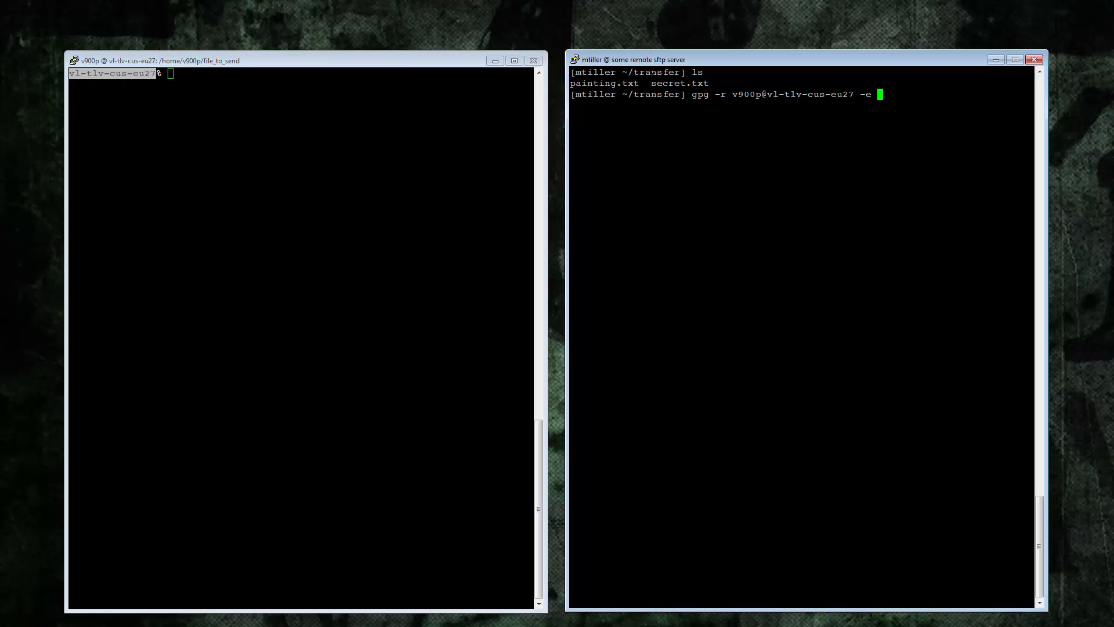
text(painting.txt)
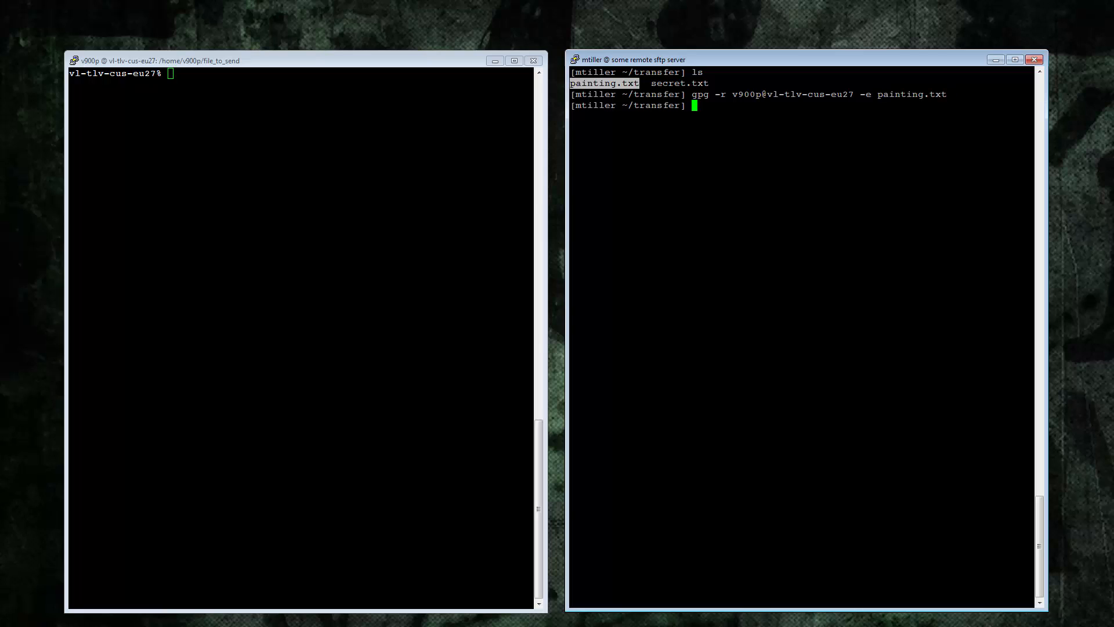
List the folder with ls -l and hexdump -C painting.txt.gpg
text(ls -l)
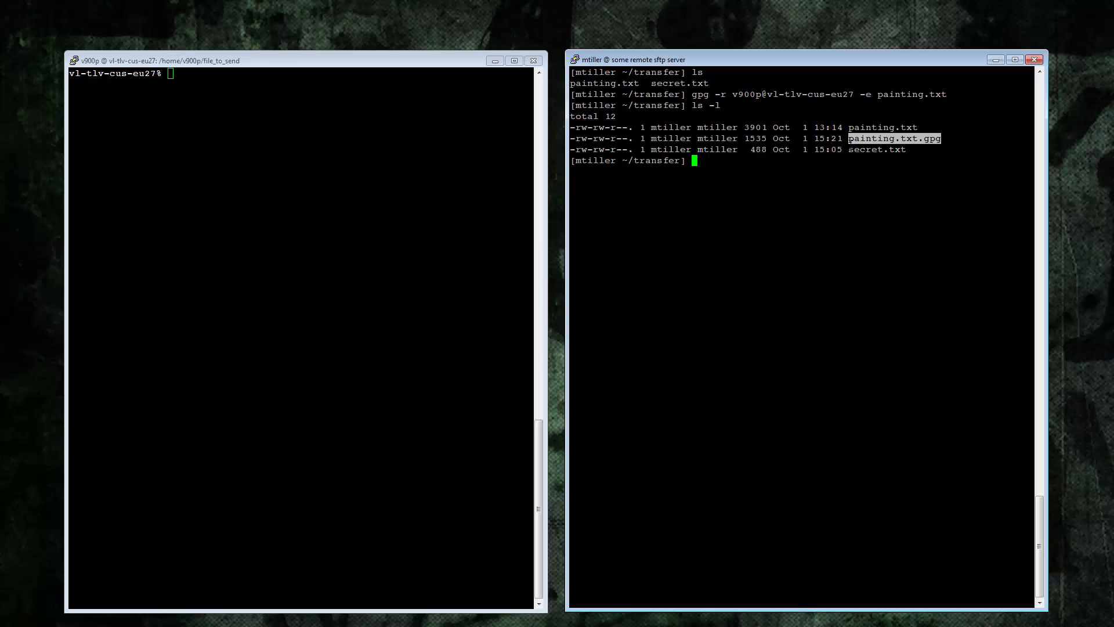
text(hex)
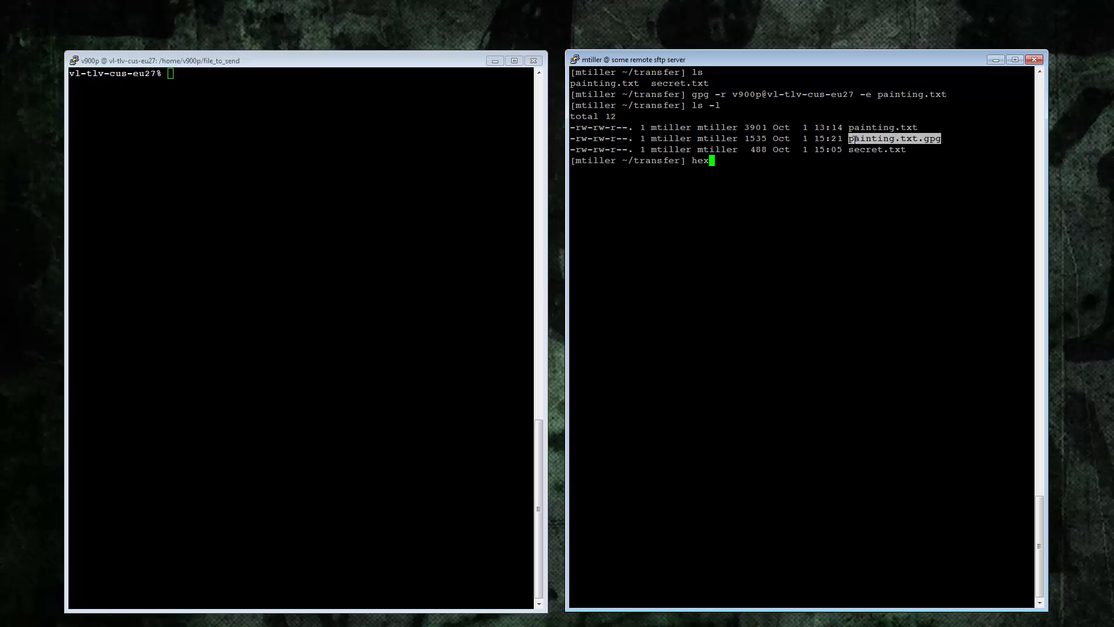
text(dump)
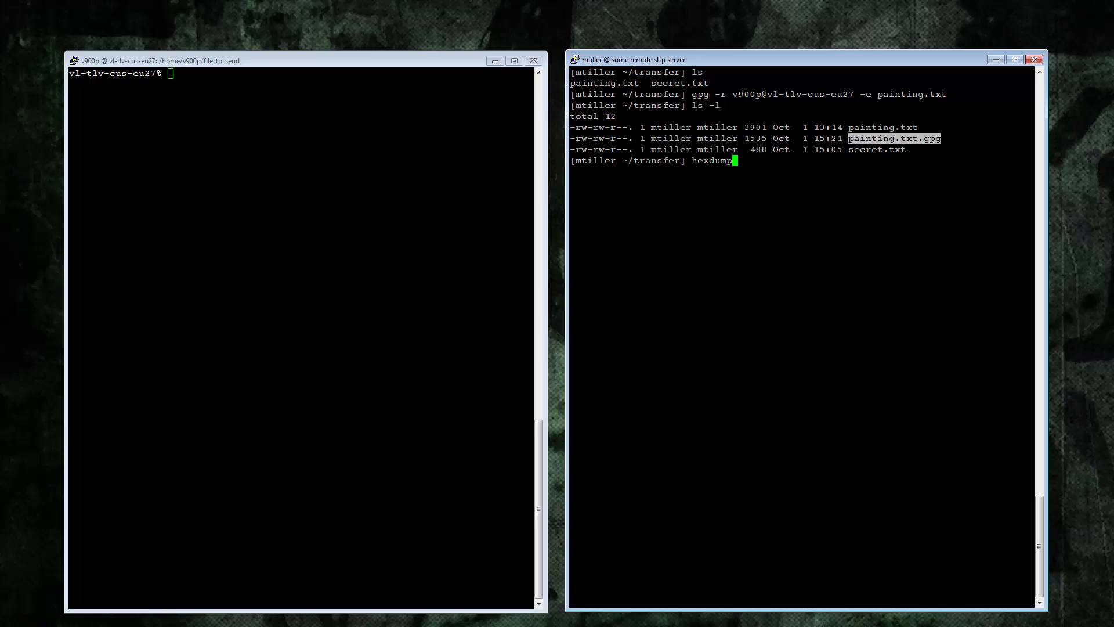
text(-C painting.txt.gpg)
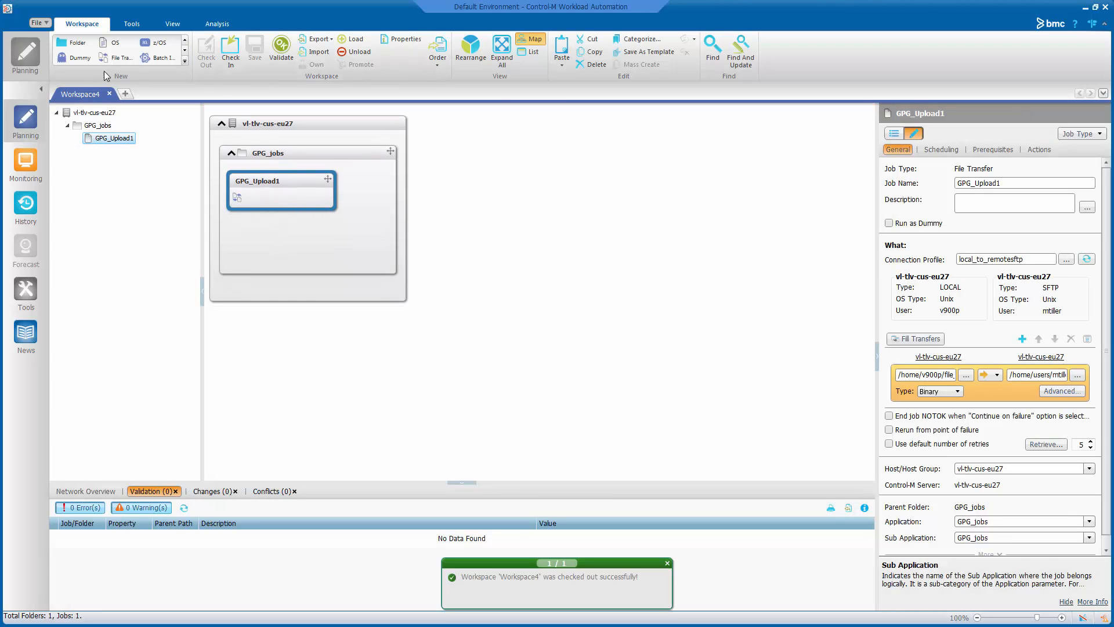
Create GPG_Download1 on local_to_remotesftp, reversed to download painting.txt.gpg
click(118, 57)
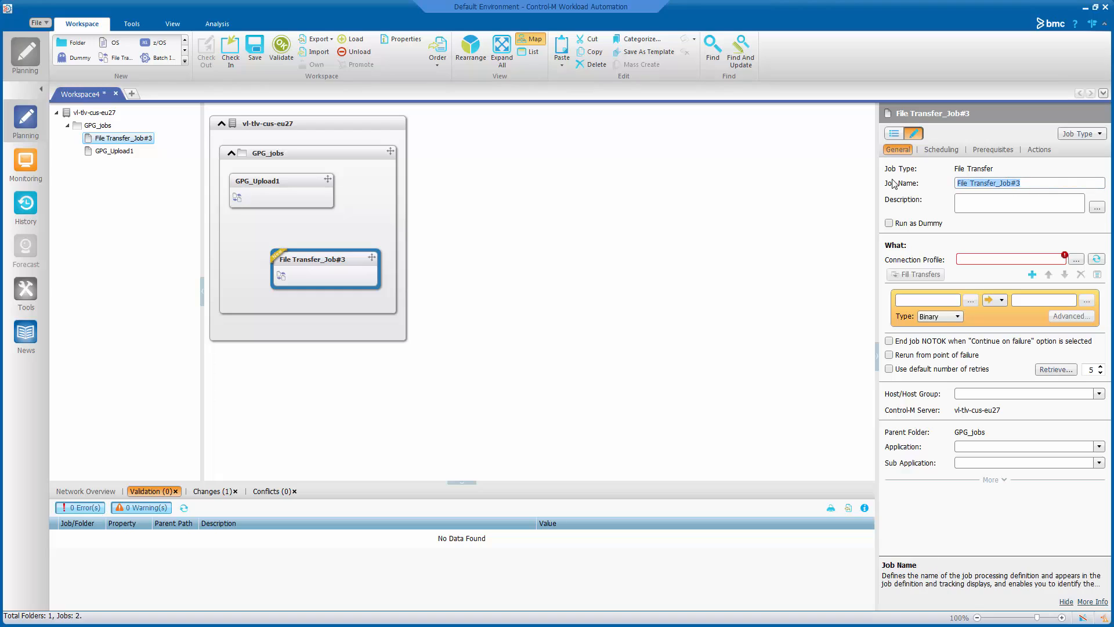
text(GPG_Download1)
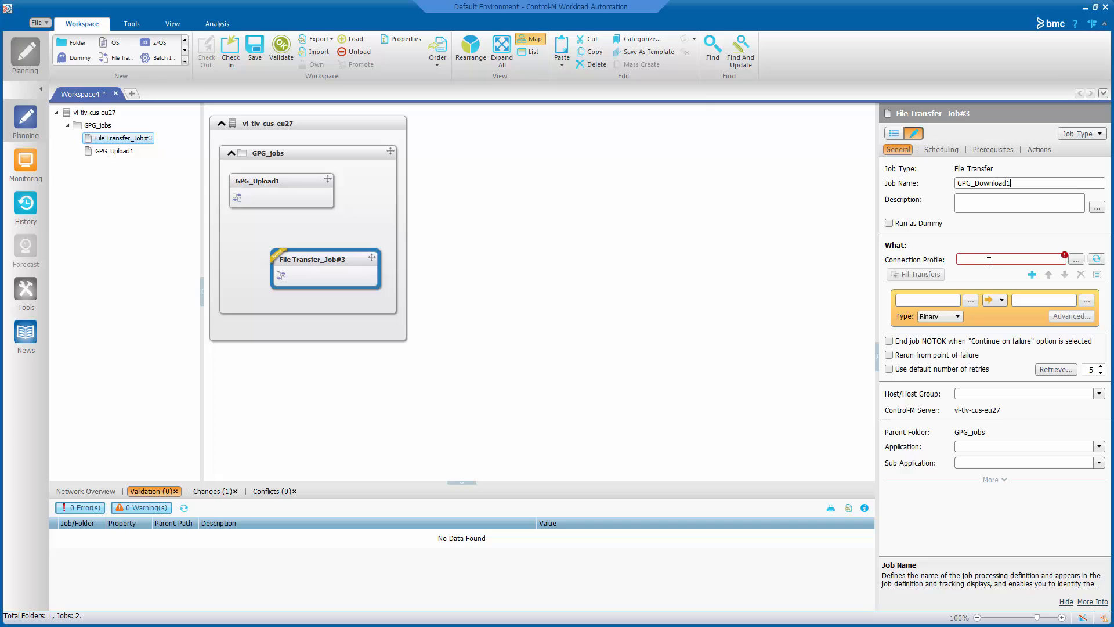
click(1076, 259)
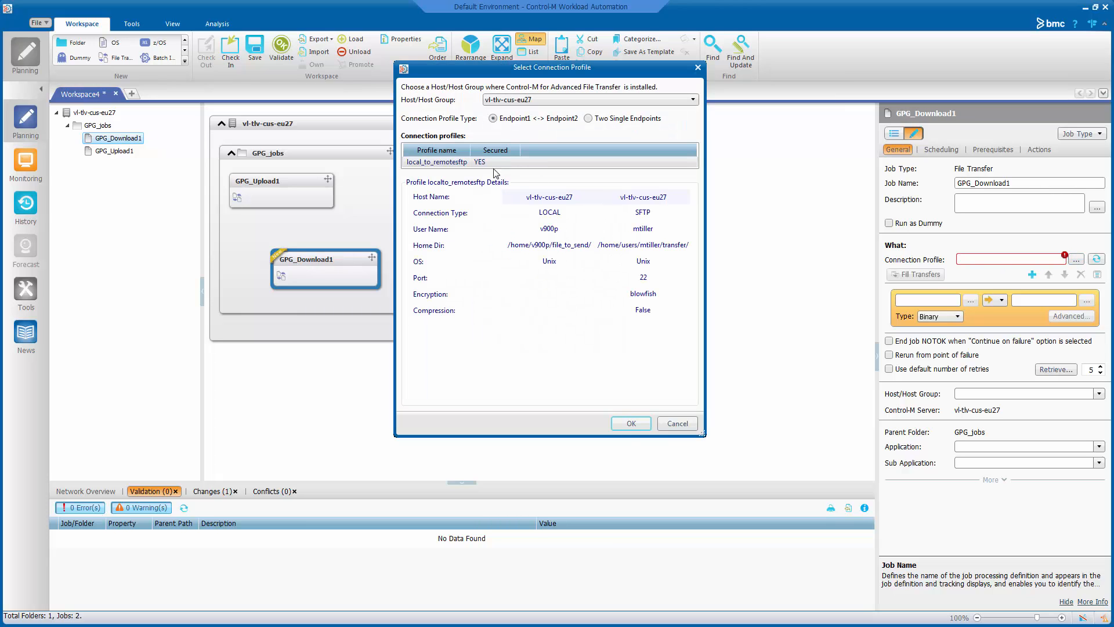
click(630, 423)
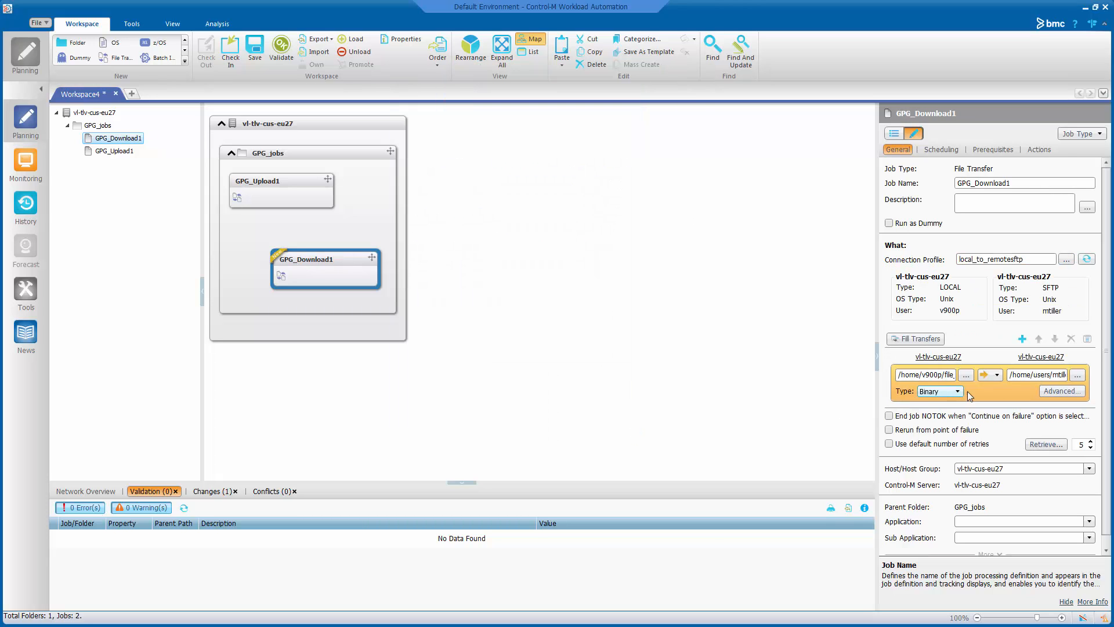
click(999, 374)
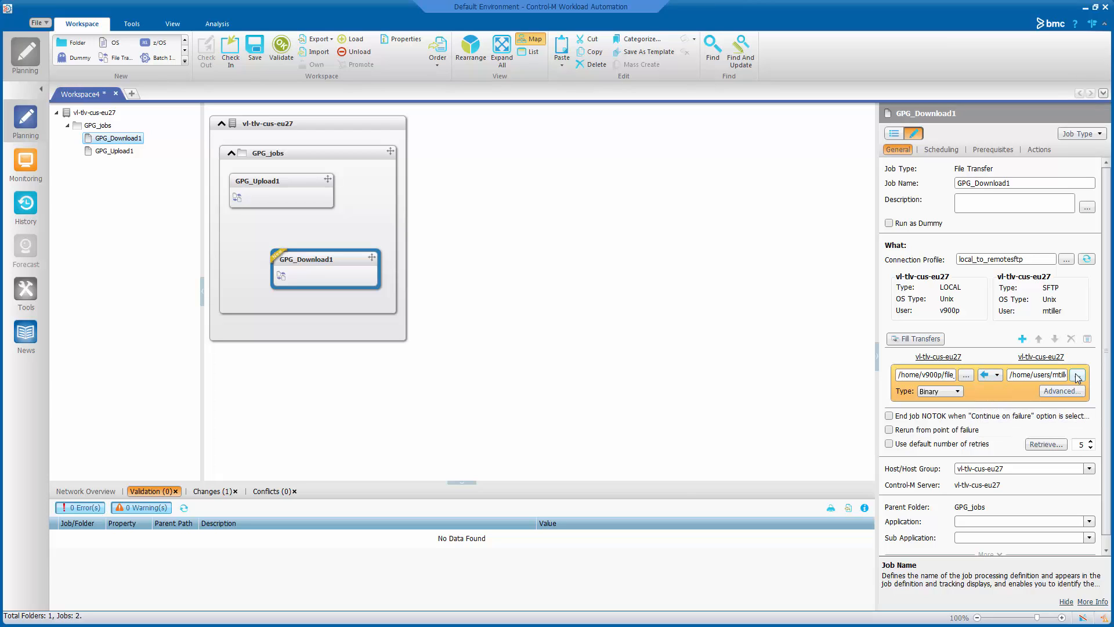
click(1076, 374)
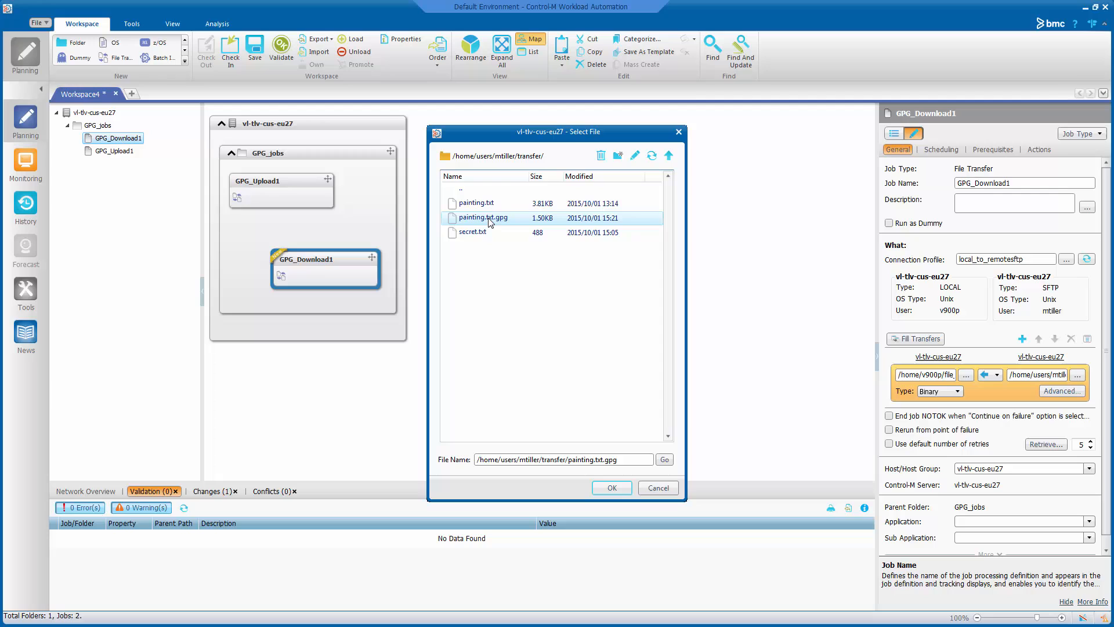
click(610, 488)
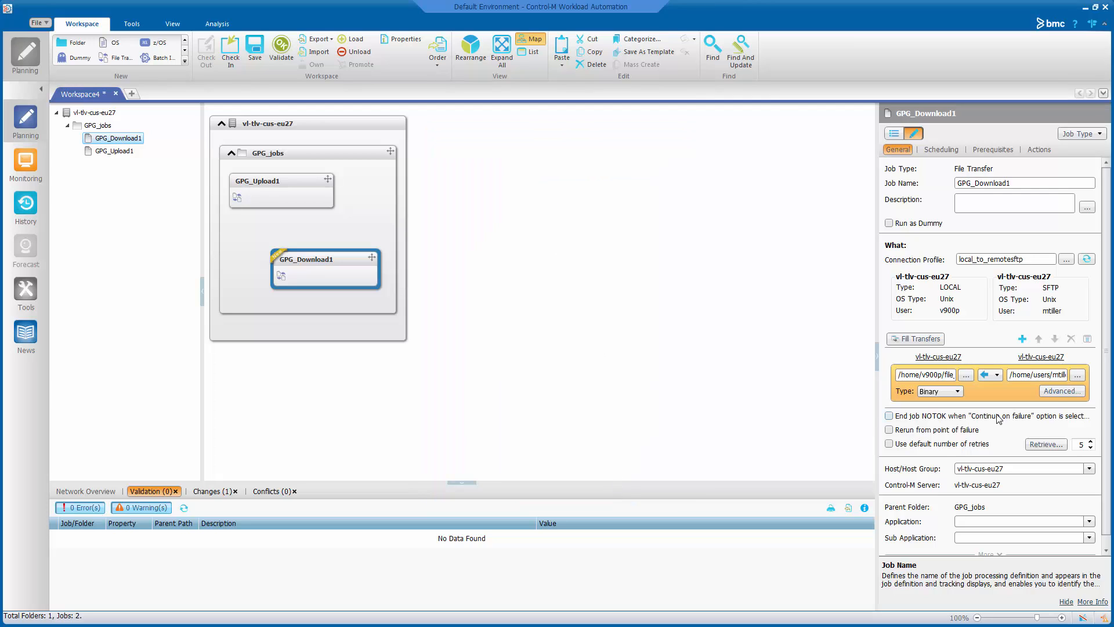
Enable PGP on GPG_Download1 with the v900_pgp template and order the job
click(1062, 391)
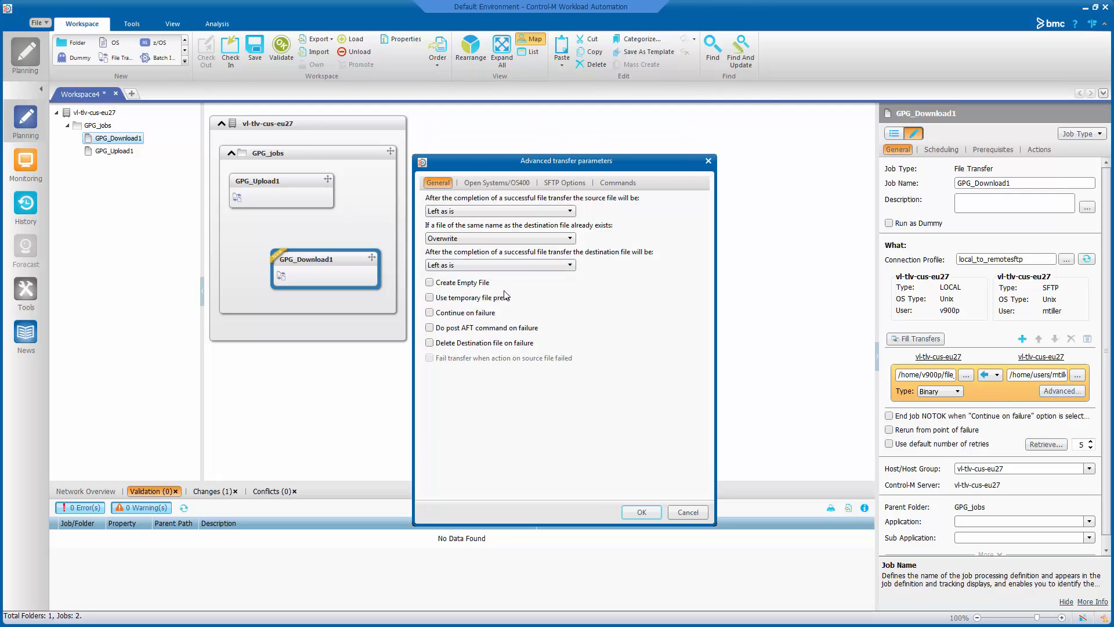
click(616, 183)
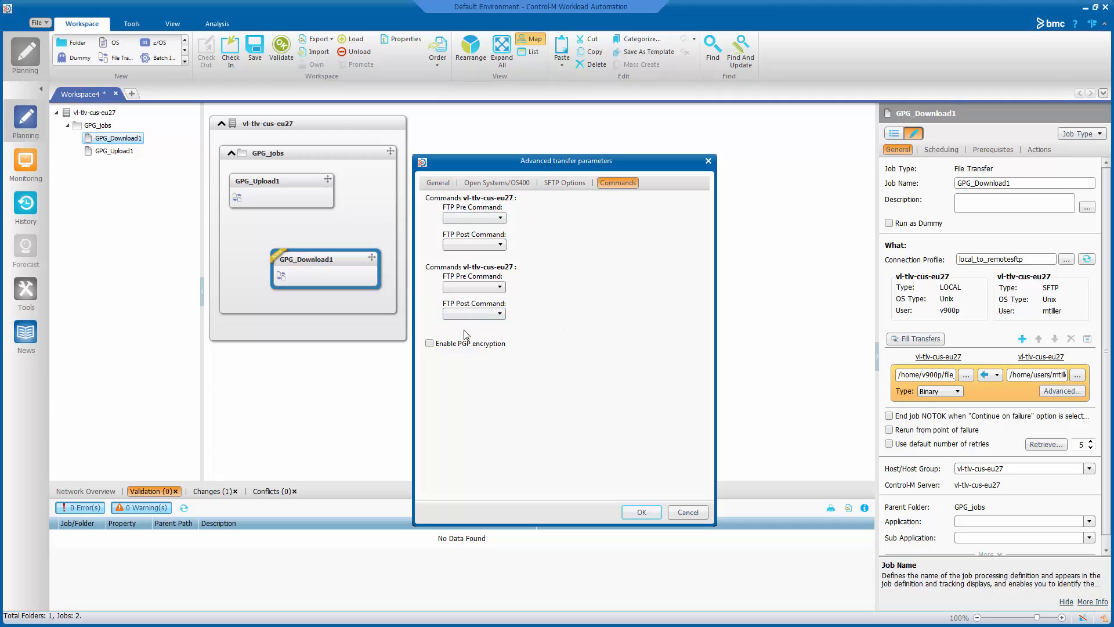
click(429, 344)
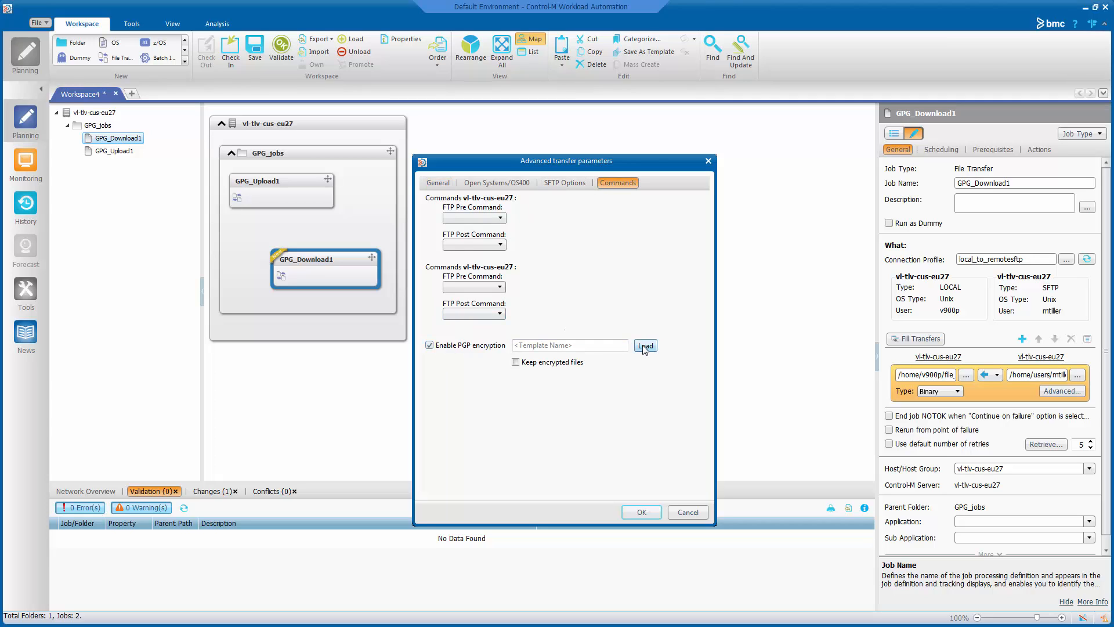
click(644, 346)
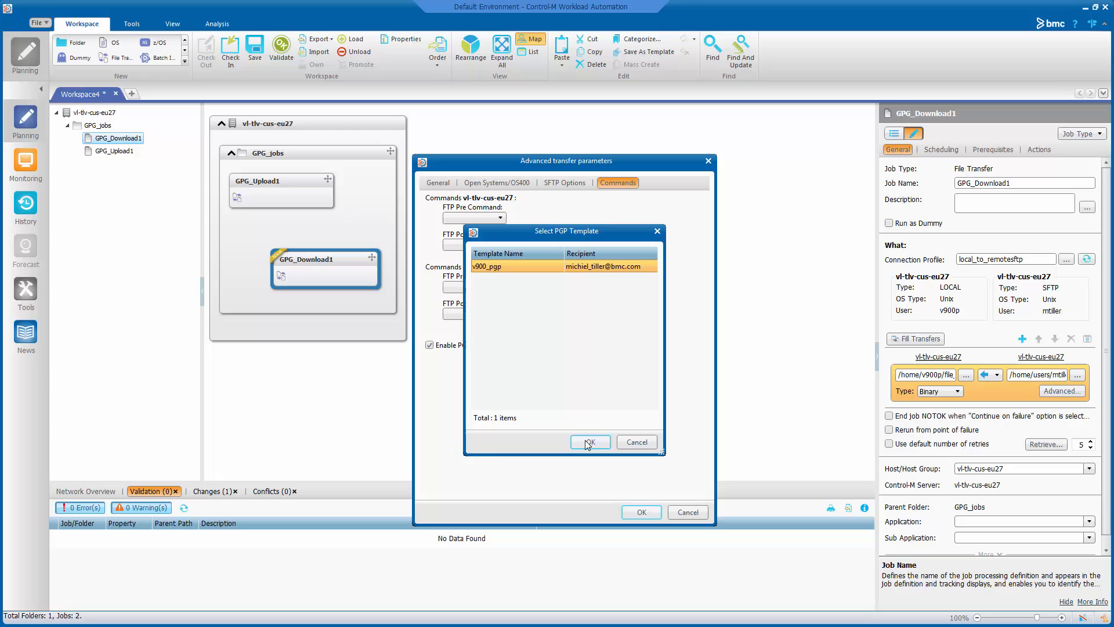
click(590, 441)
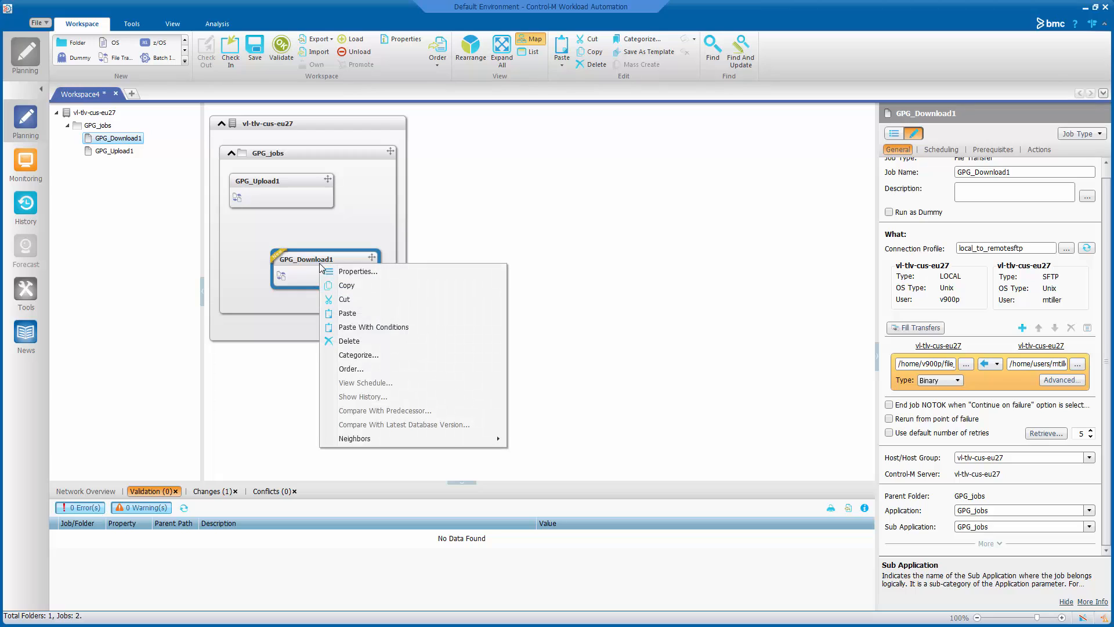
mouse_move(366, 369)
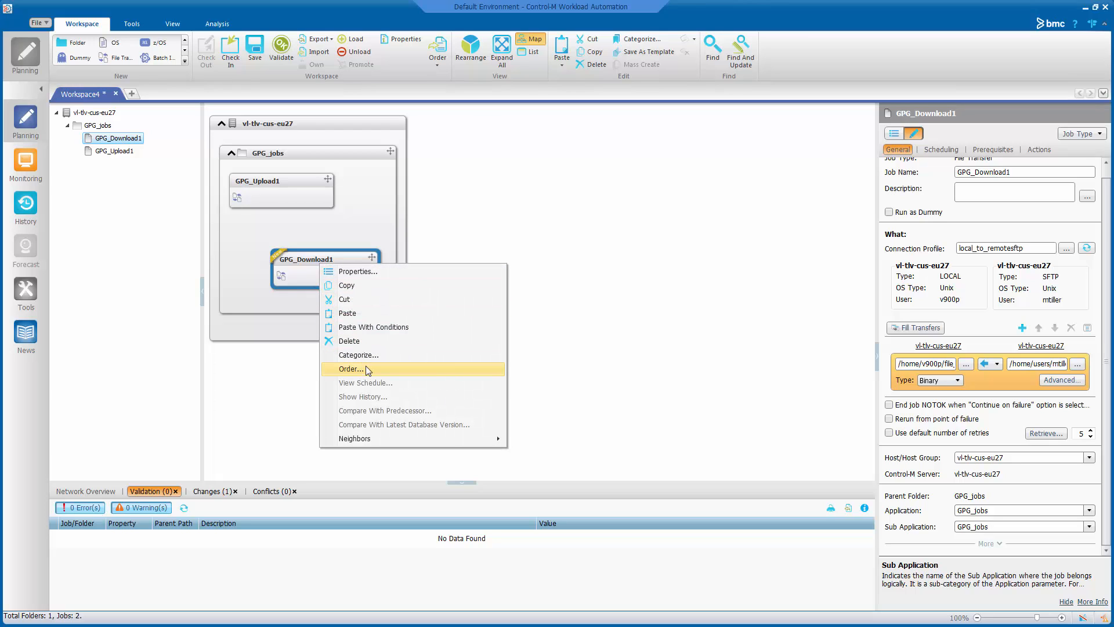
click(351, 368)
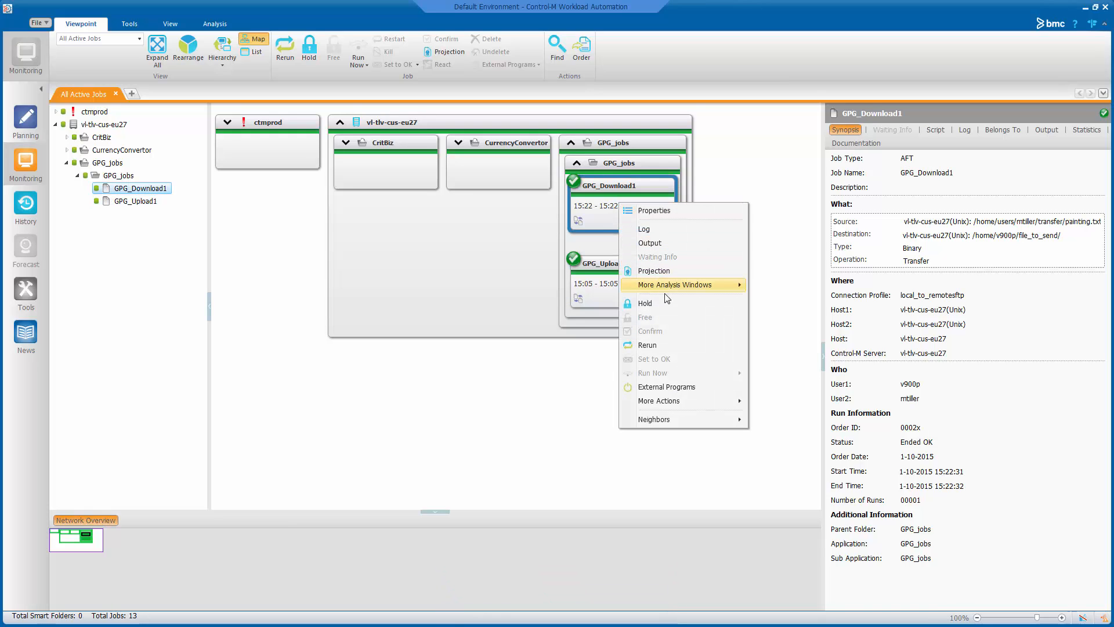
Open GPG_Download1's output log to review the gpg decryption and transfer
click(649, 244)
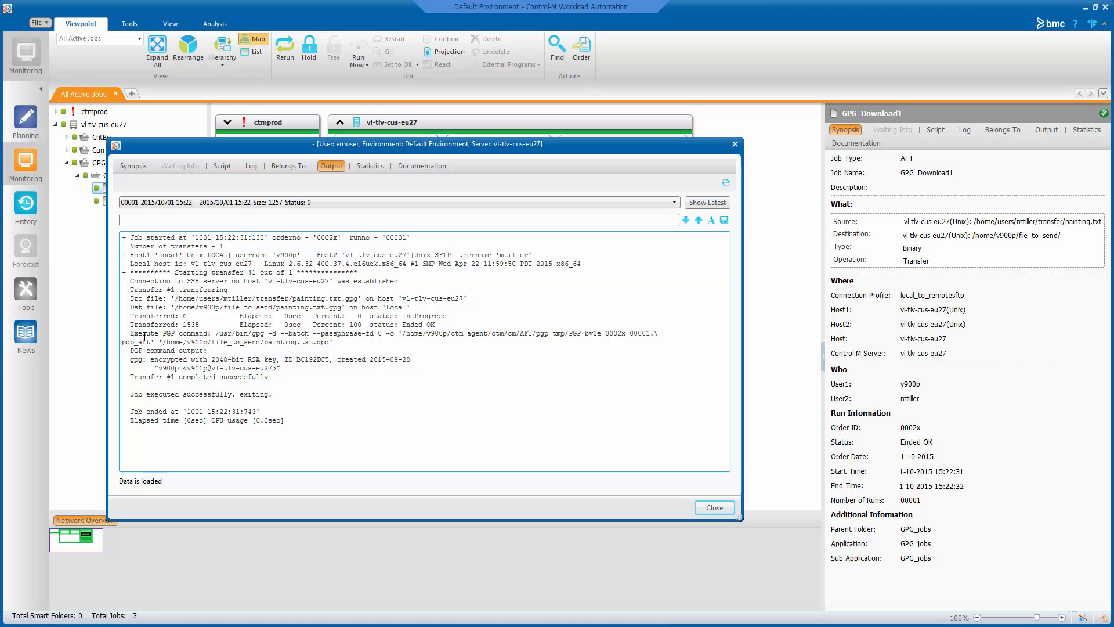
double_click(169, 332)
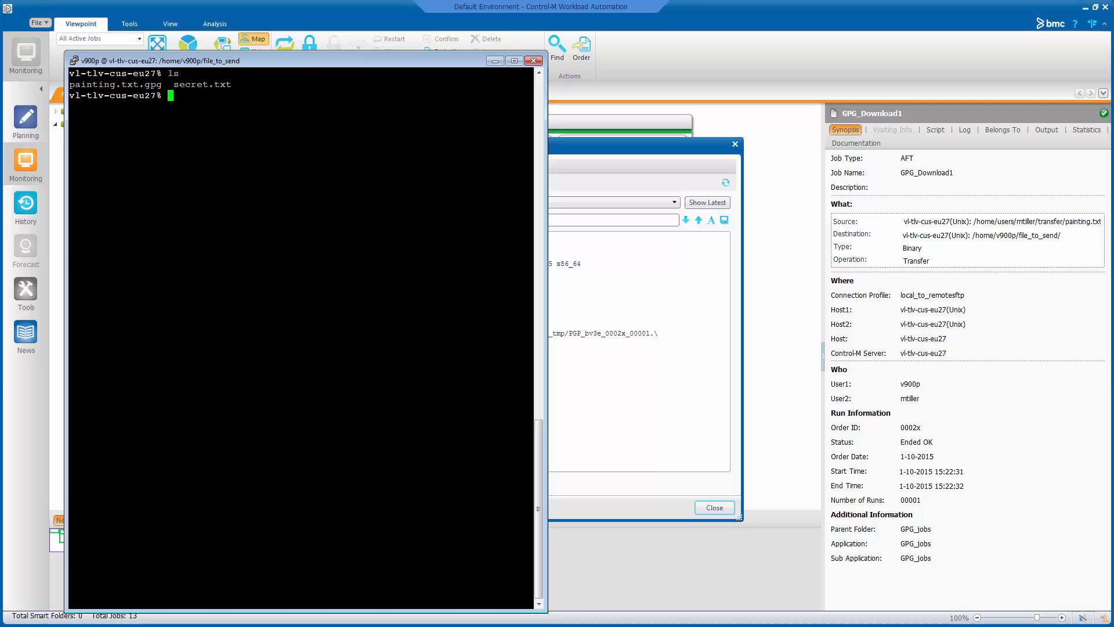
Copy the painting.txt.gpg file name and start a cat command in PuTTY
double_click(115, 84)
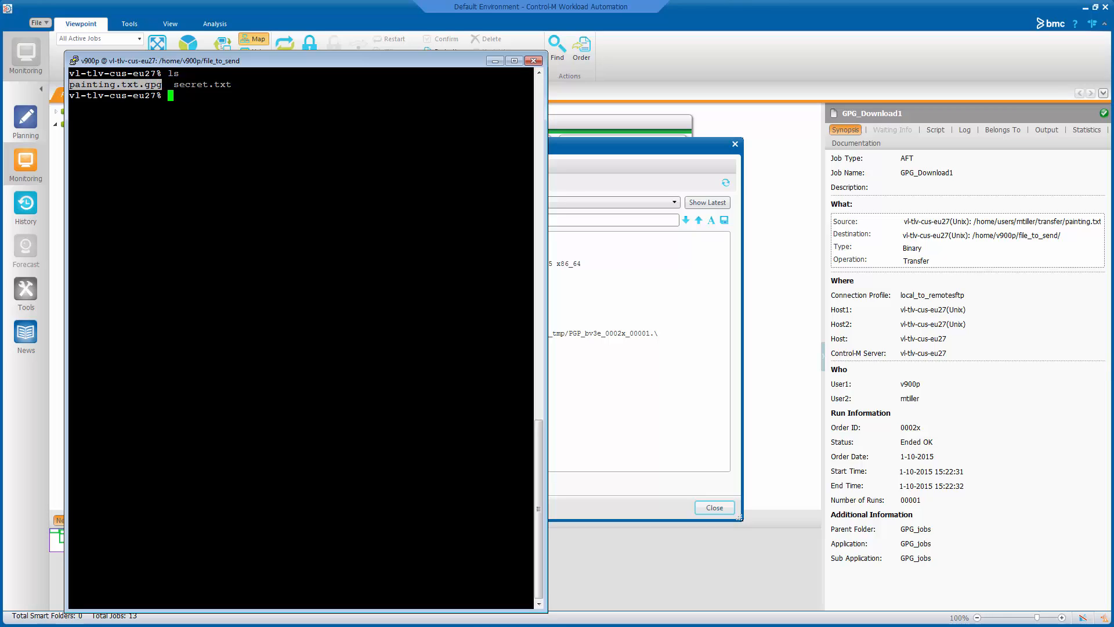
text(cat)
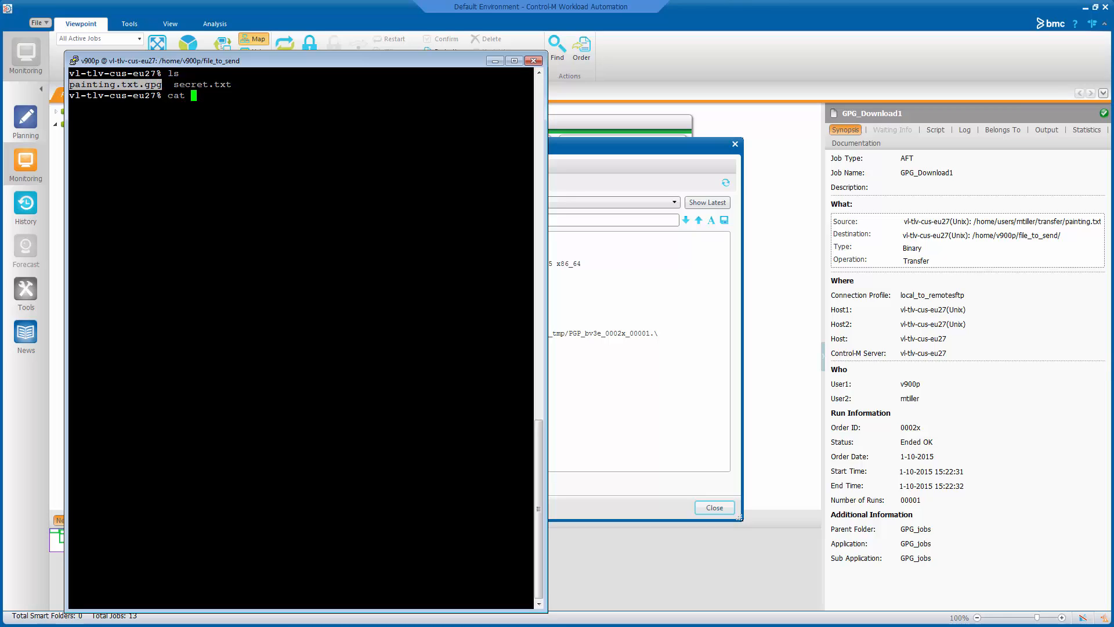